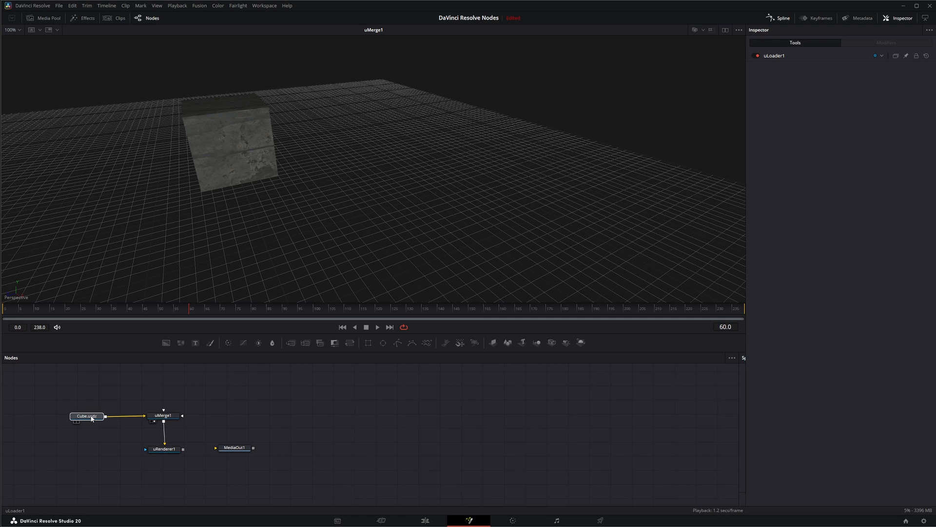
Step: Inspect the Cube.usdz, uMerge1 and uRenderer1 nodes and load uRenderer1's 2D output into the viewer
left_click(89, 416)
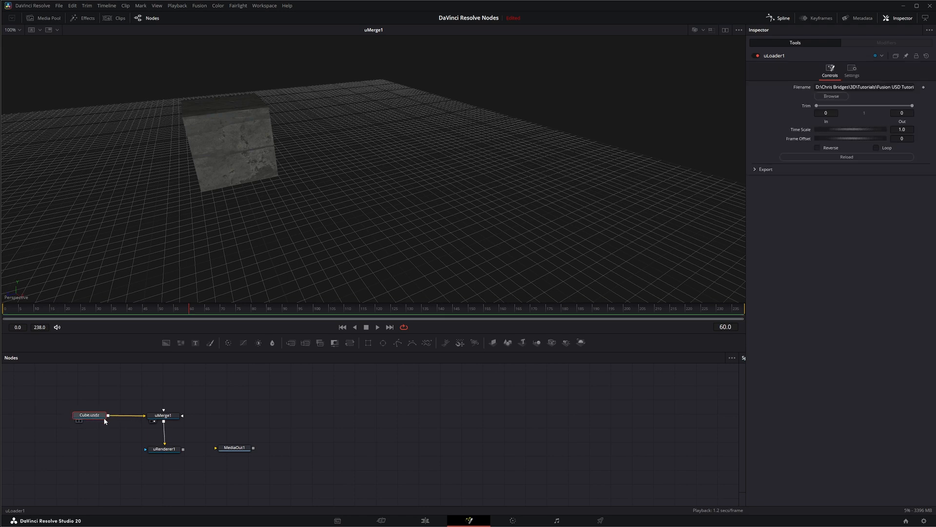
left_click(164, 416)
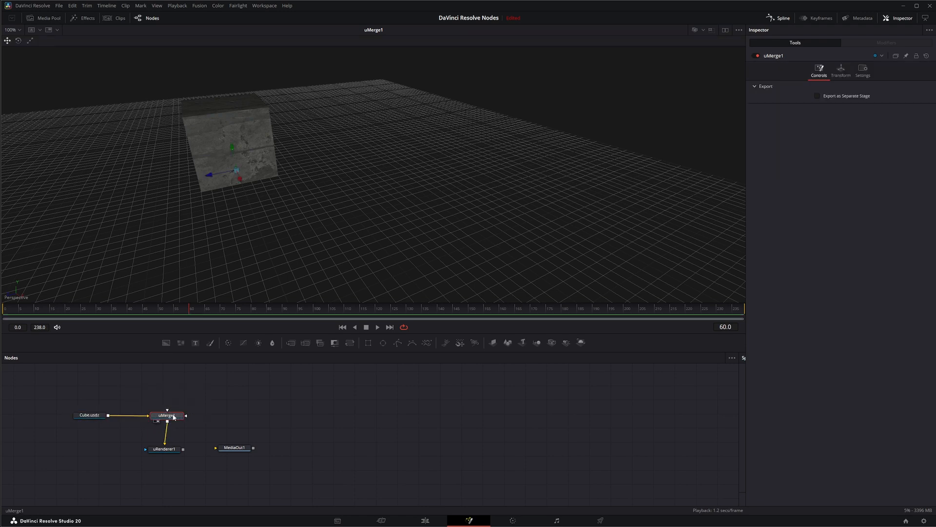
left_click(165, 448)
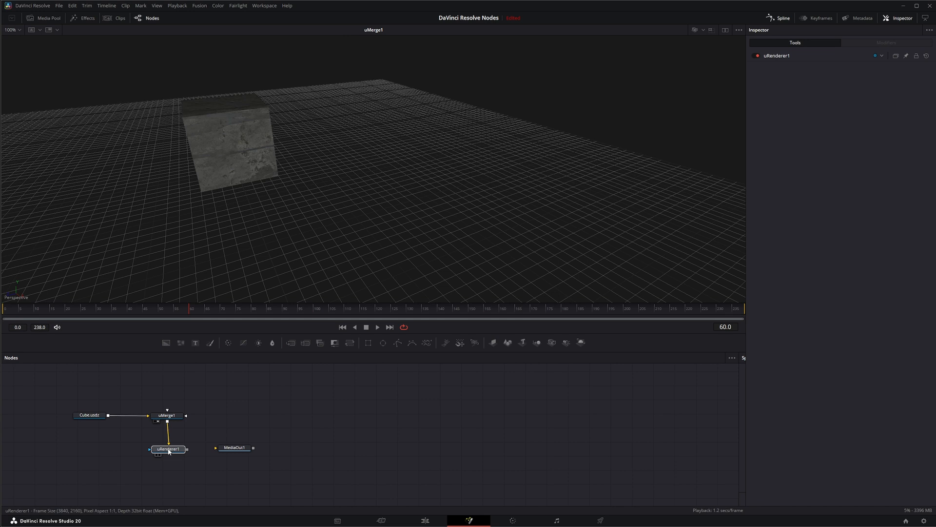
left_click(167, 449)
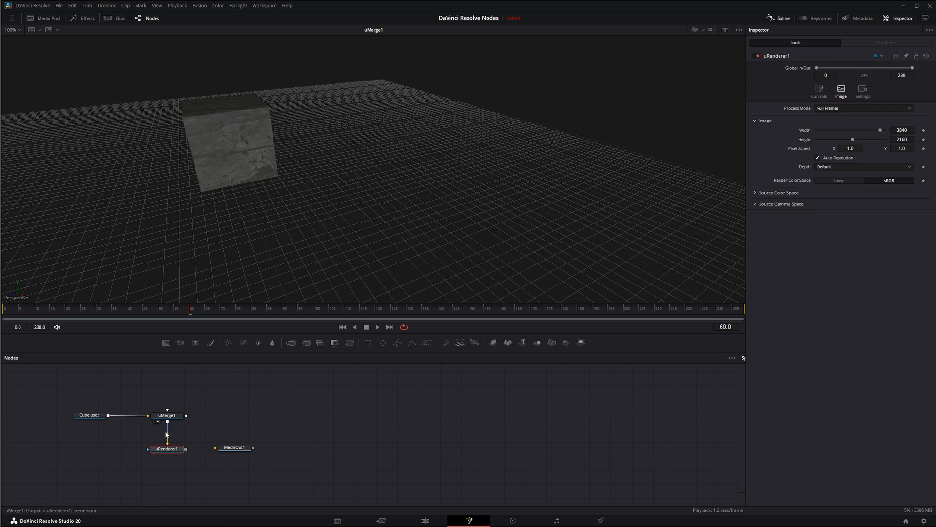
left_click(167, 448)
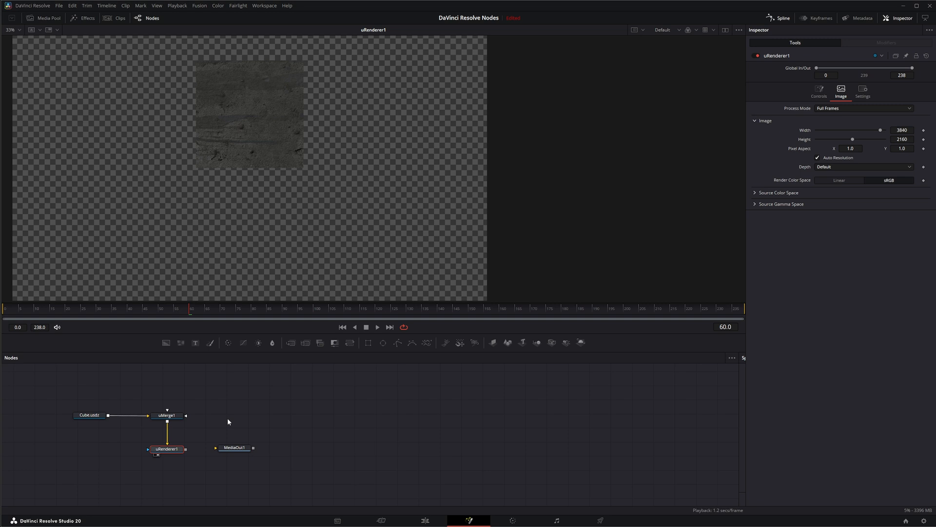
Step: Add a uCamera1 node, place it beside uRenderer1 and wire its output into uMerge1
left_click(167, 415)
type("sav")
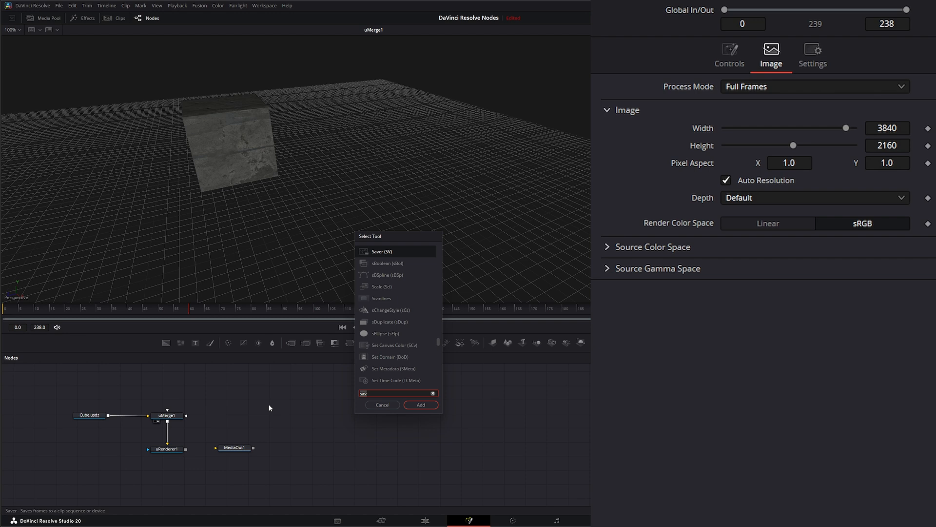
left_click(420, 404)
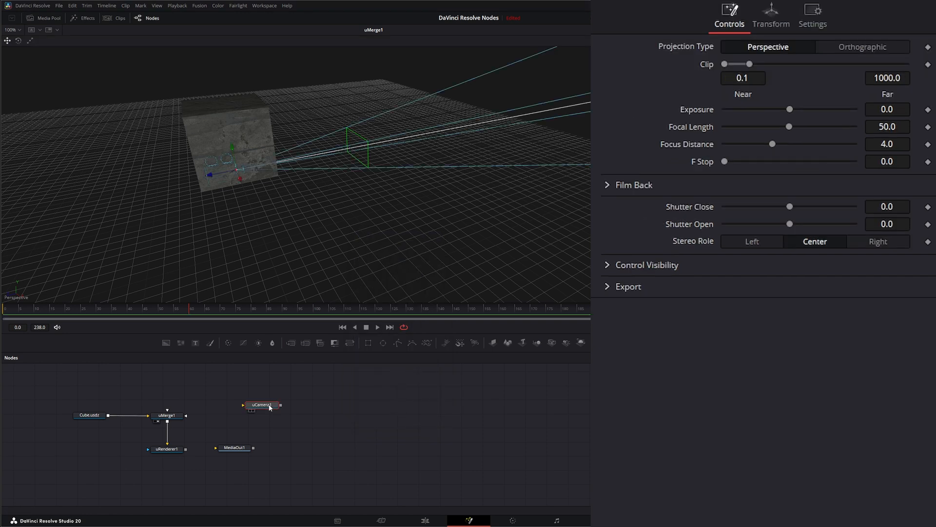
left_click_drag(261, 405, 100, 449)
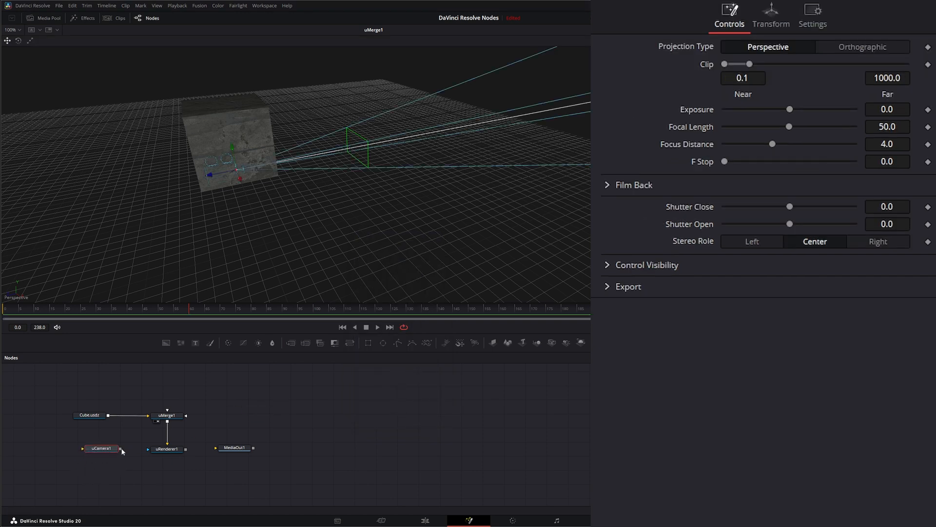
left_click(101, 449)
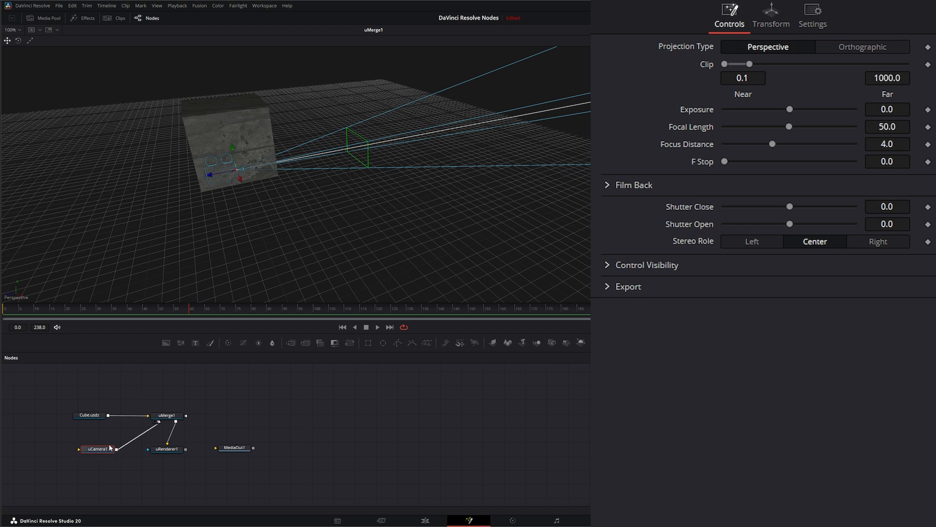
mouse_move(226, 197)
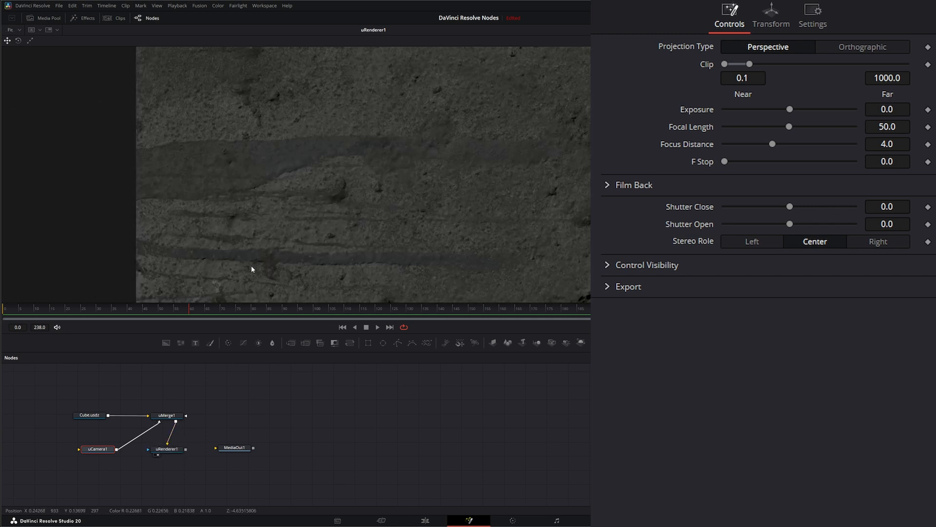
mouse_move(337, 283)
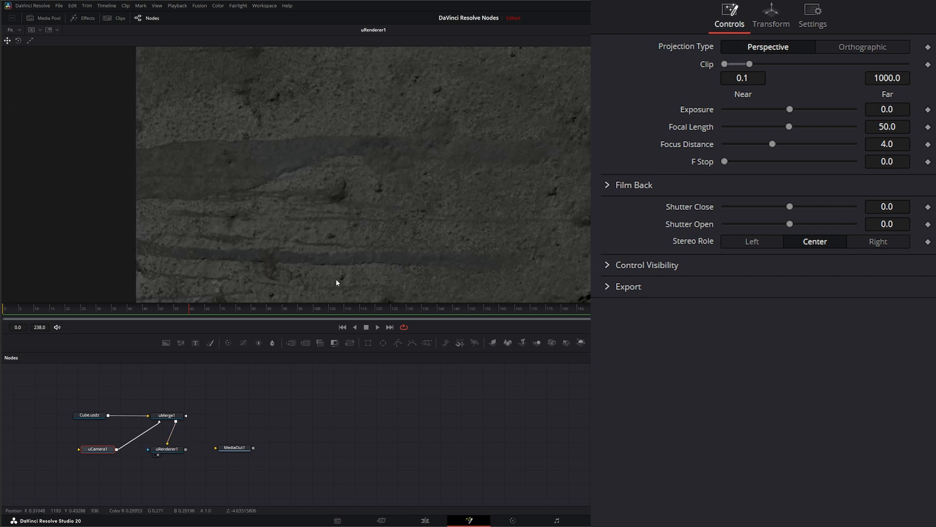
Step: Pull uCamera1 back to a Translation Z of about 11.2 and reset its rotation to zero
left_click(770, 13)
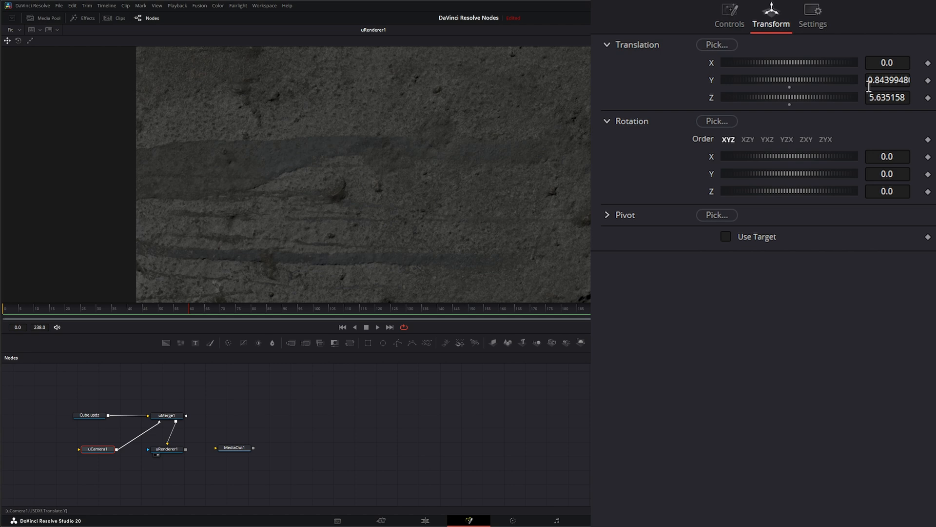
left_click_drag(789, 79, 824, 79)
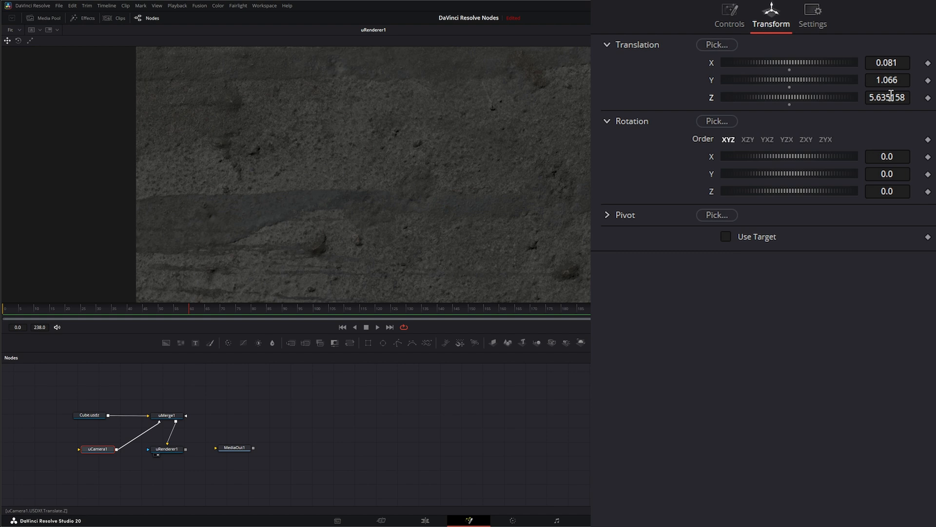
type("10.47516")
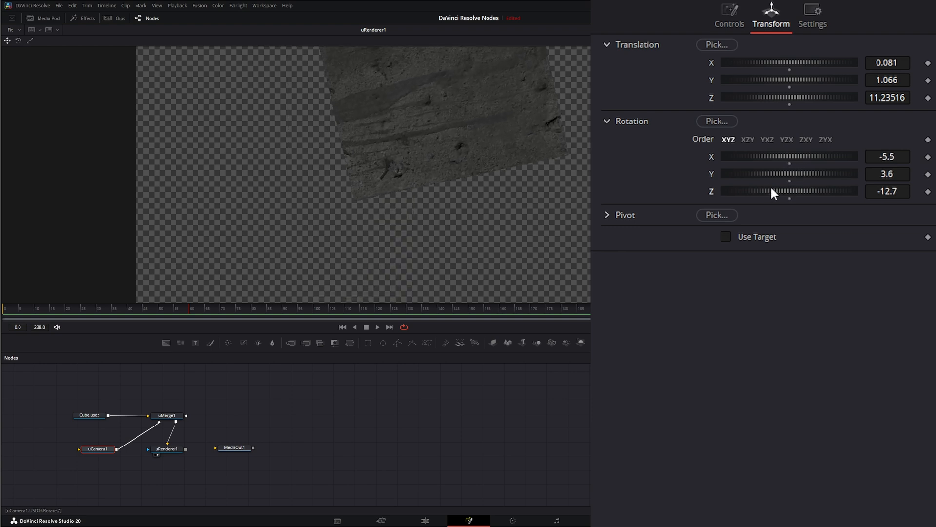
left_click(625, 214)
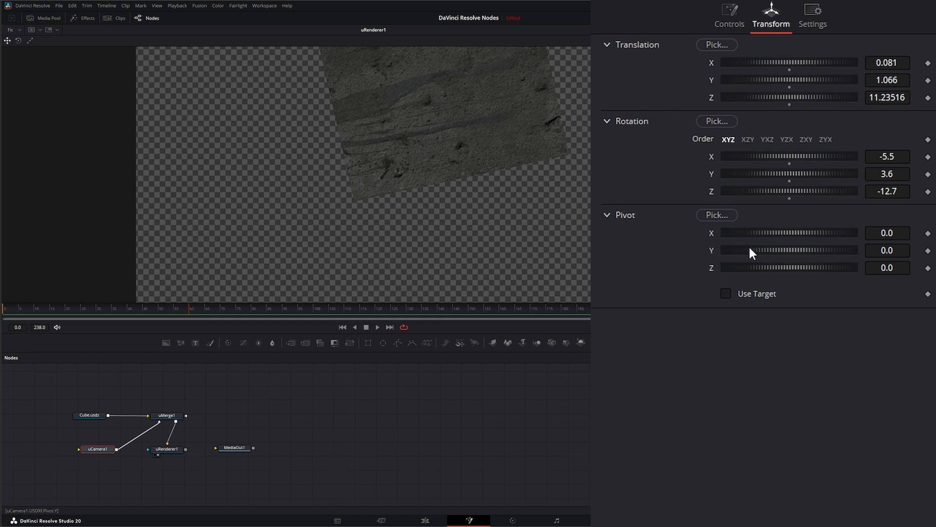
left_click_drag(746, 251, 774, 251)
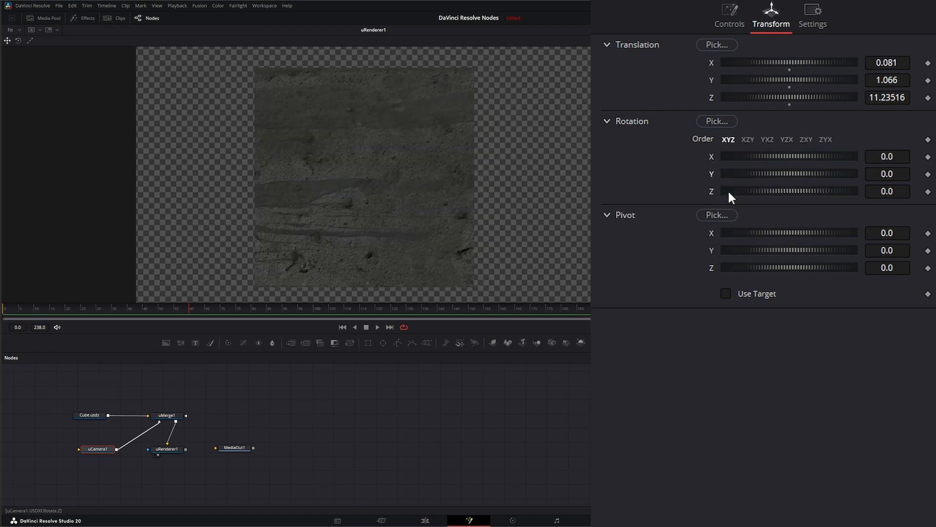
Step: Try Orthographic then keep Perspective projection, and orbit uMerge1's 3D scene to see the camera frustum
left_click(729, 16)
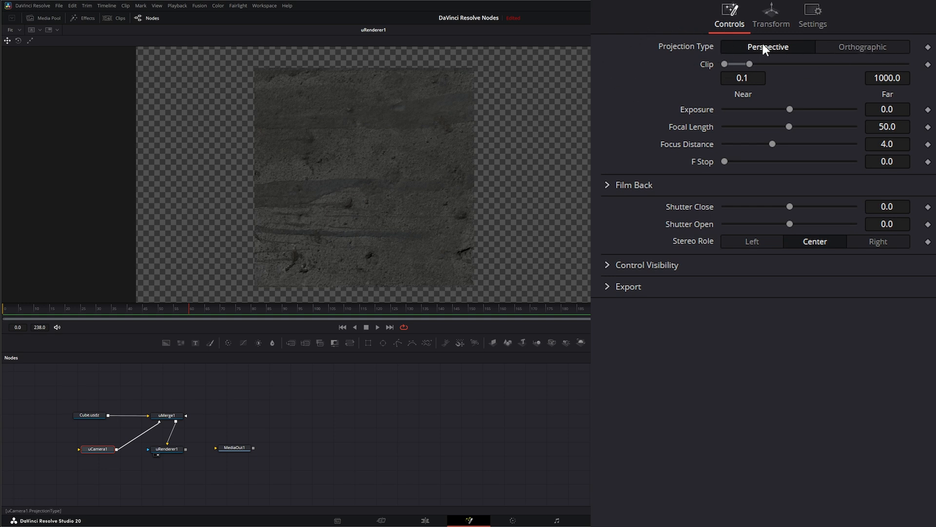
left_click(862, 47)
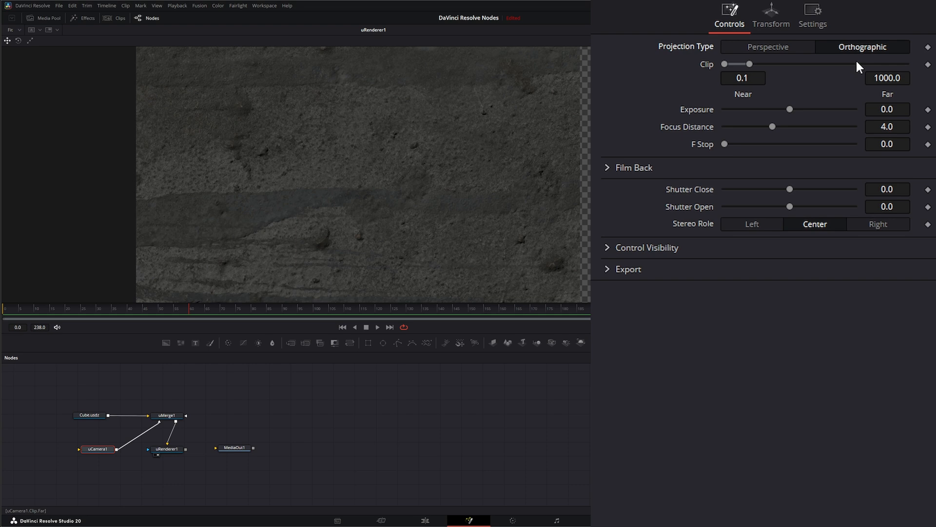
left_click(767, 46)
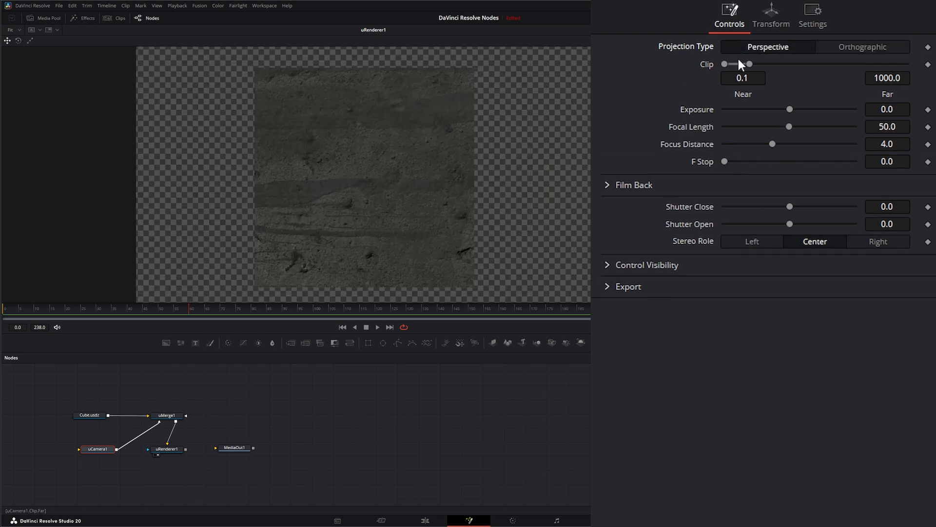
mouse_move(768, 64)
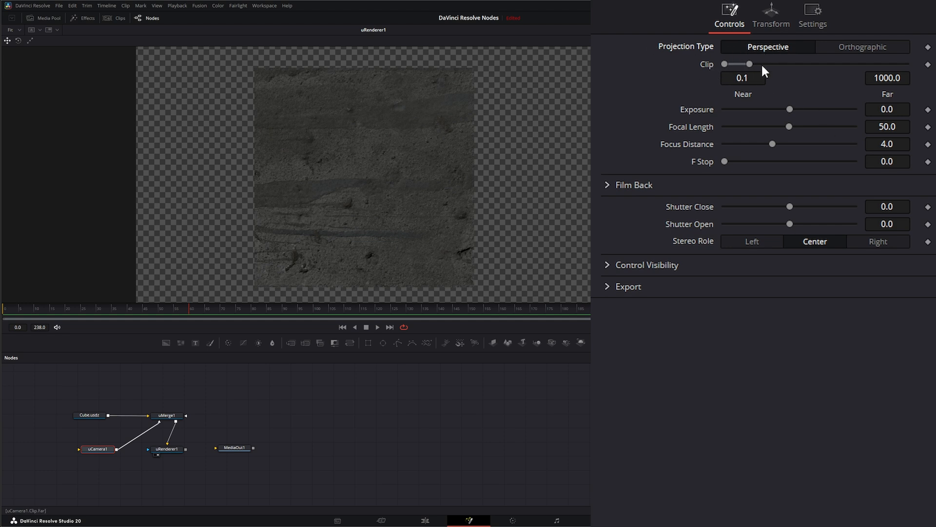
left_click(166, 416)
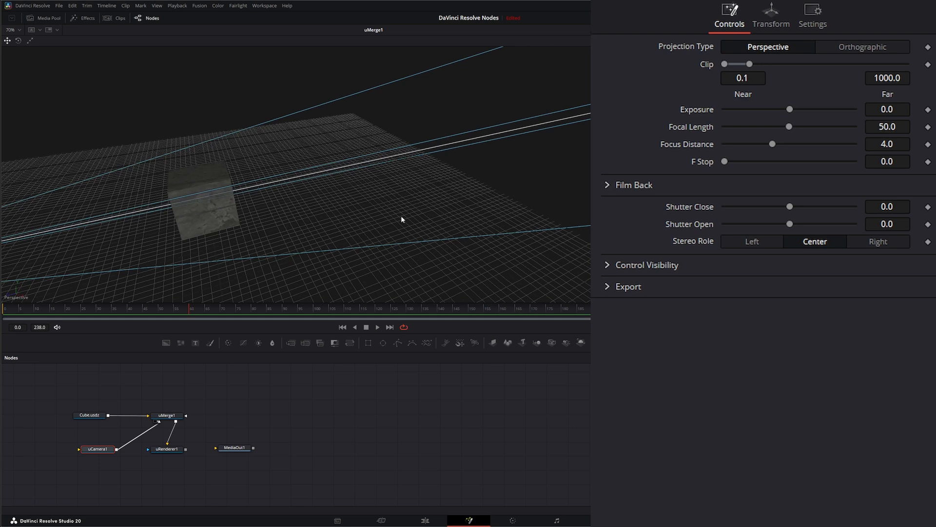
left_click_drag(401, 219, 382, 239)
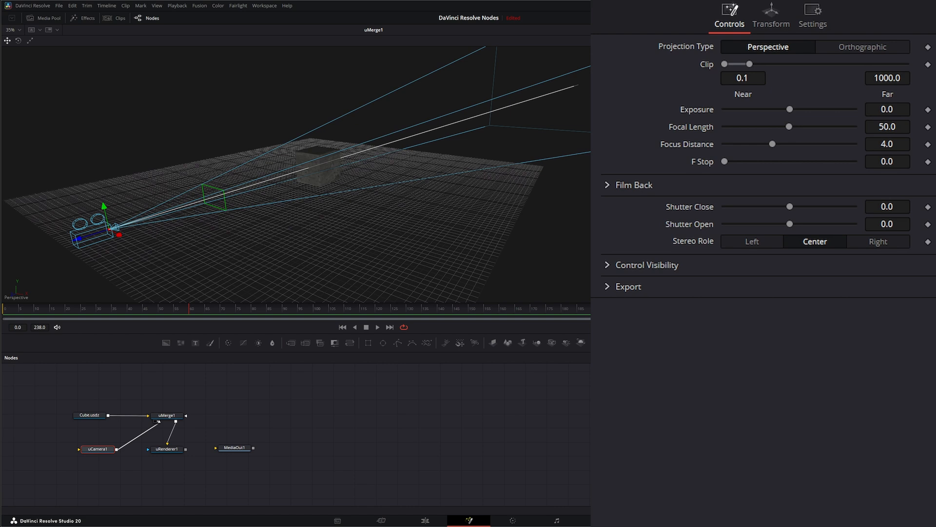
Step: Turn on the near clip plane display under the camera's Control Visibility options
left_click(646, 265)
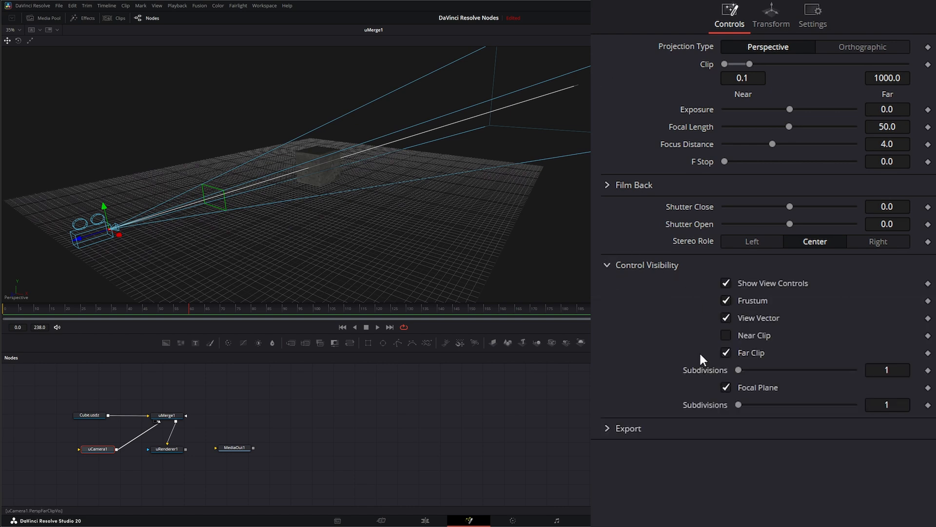
left_click(725, 334)
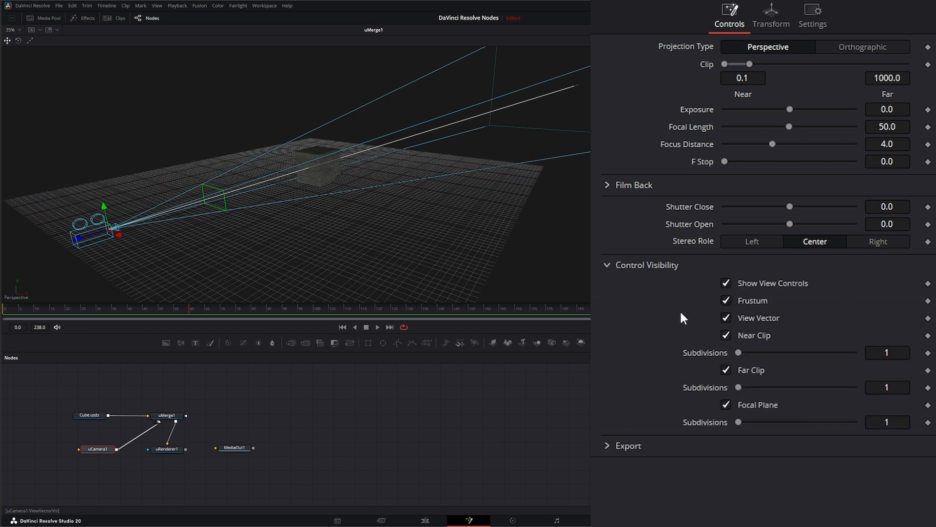
left_click(607, 265)
type("780")
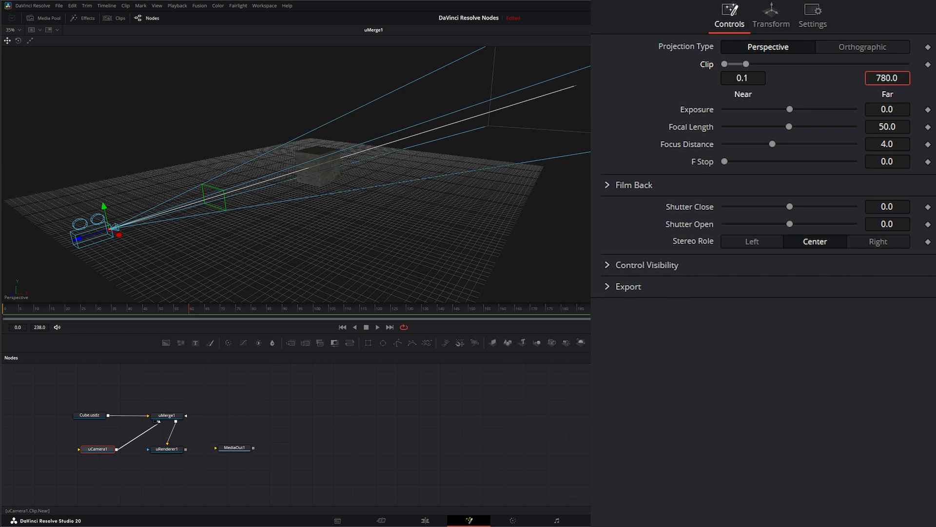
Step: Try near/far clip values while checking uRenderer1, leaving Near 0.1 and Far 22.0 around the cube
left_click_drag(746, 64, 731, 65)
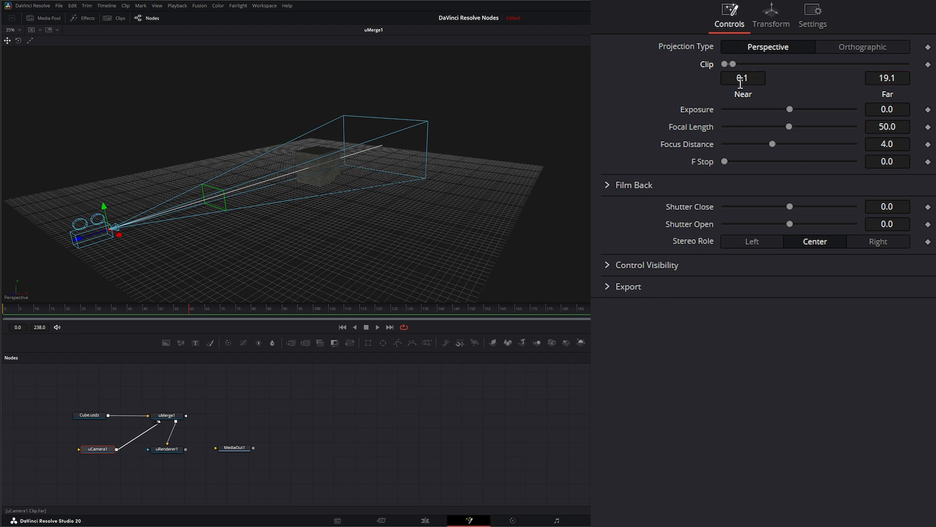
type("1.9")
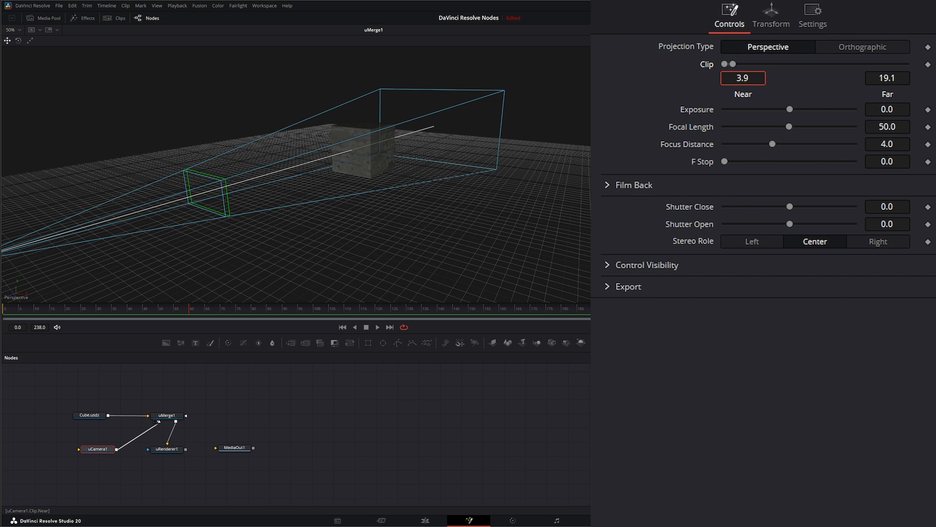
type("1.9")
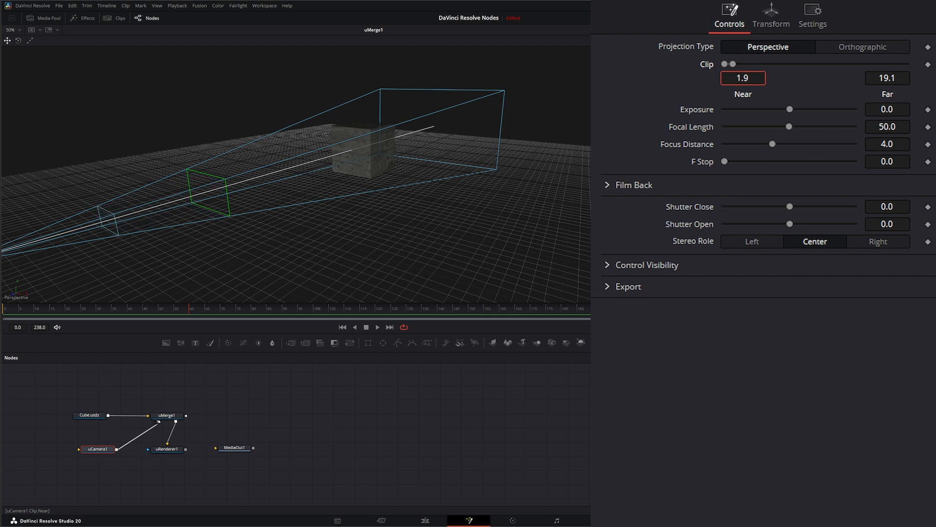
left_click(166, 448)
type("4.6")
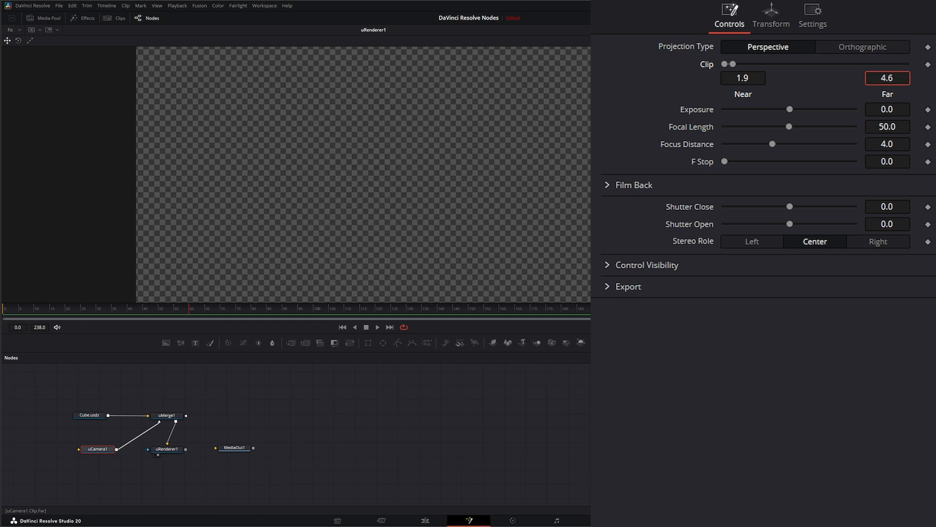
type("26.8")
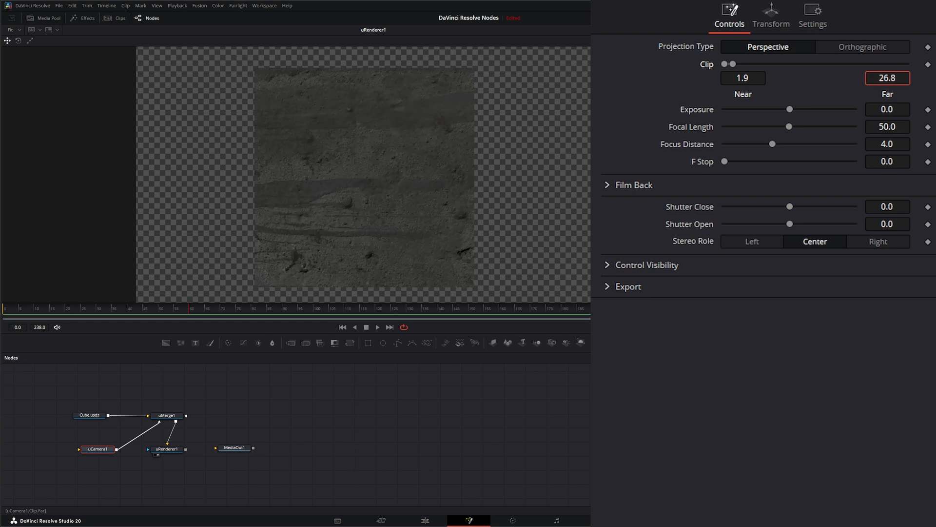
type("1.9")
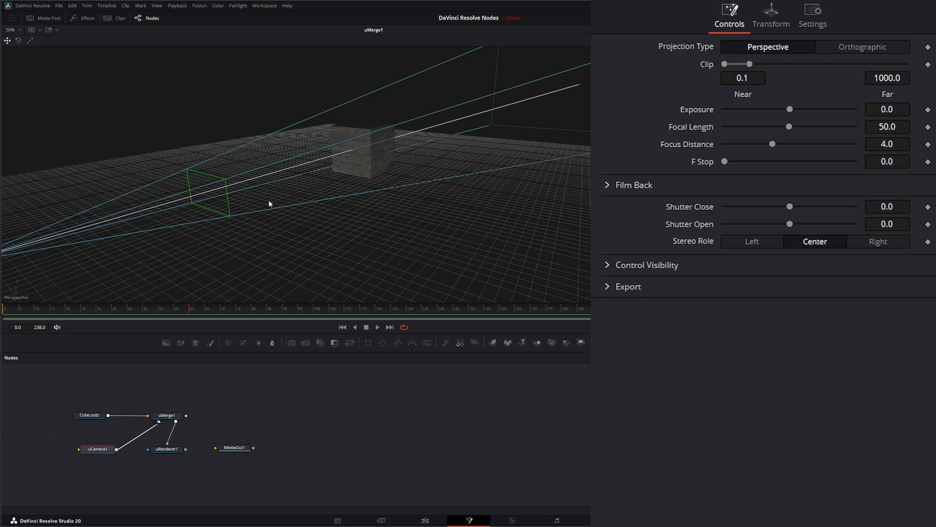
scroll("down", 3)
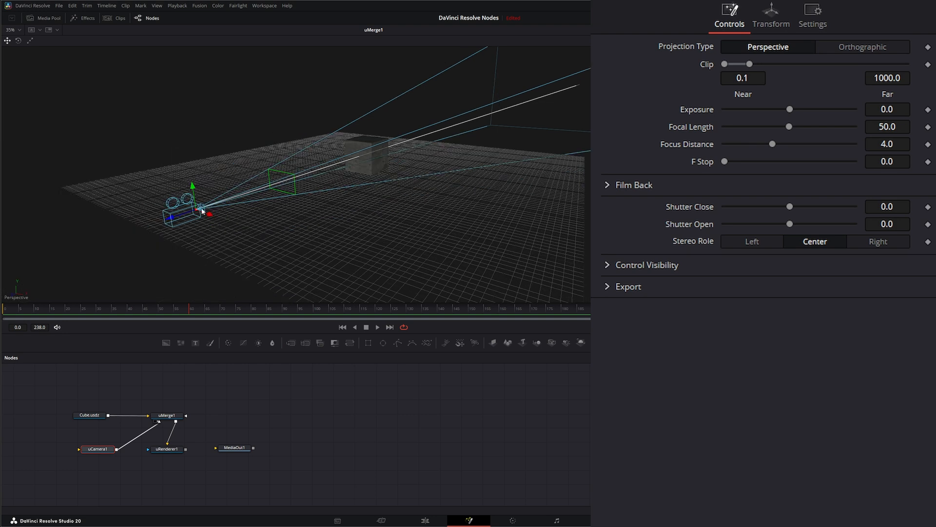
mouse_move(546, 118)
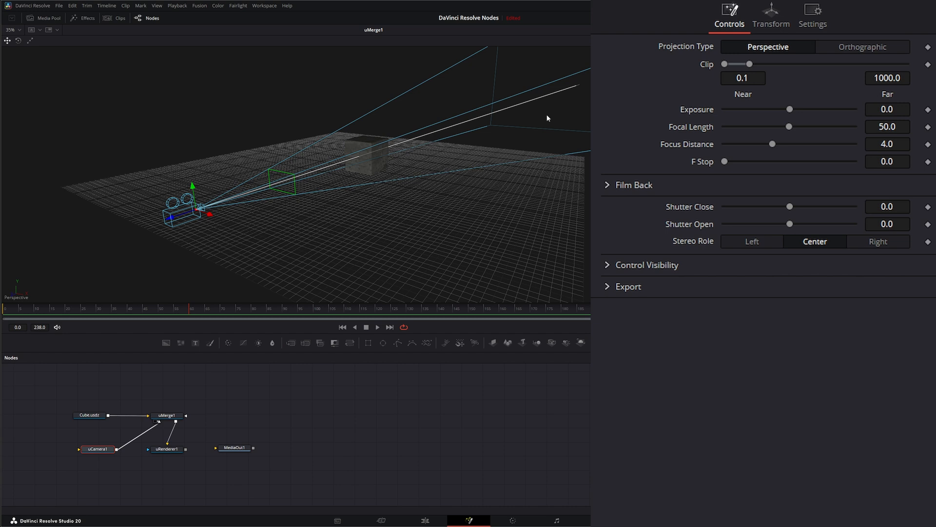
mouse_move(411, 145)
type("16")
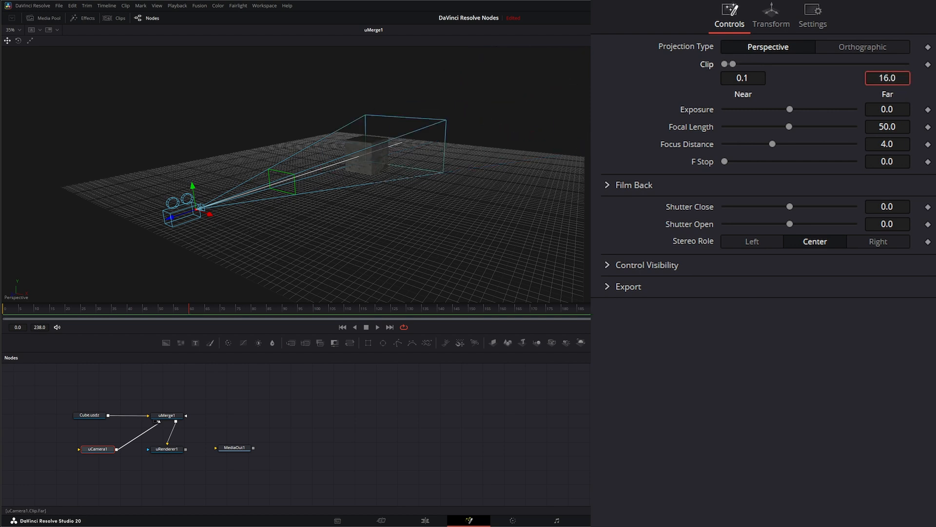
type("26.0")
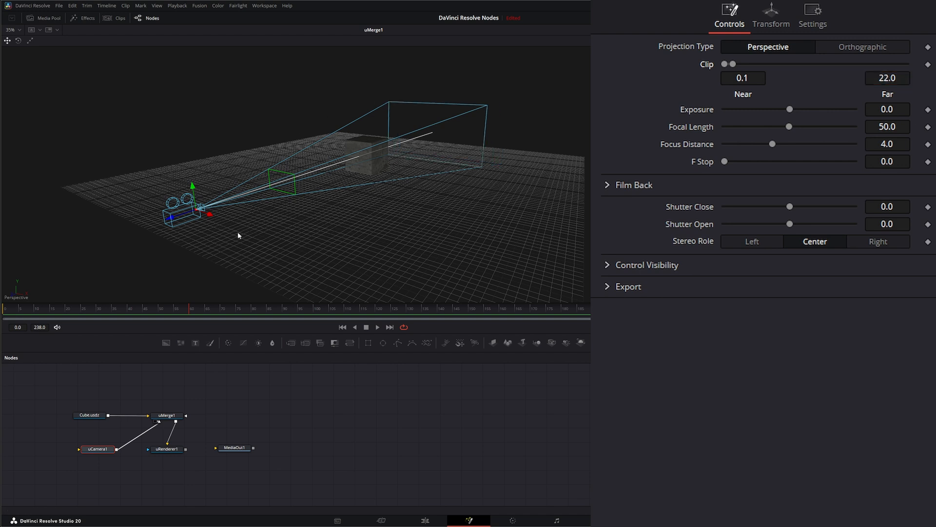
mouse_move(486, 161)
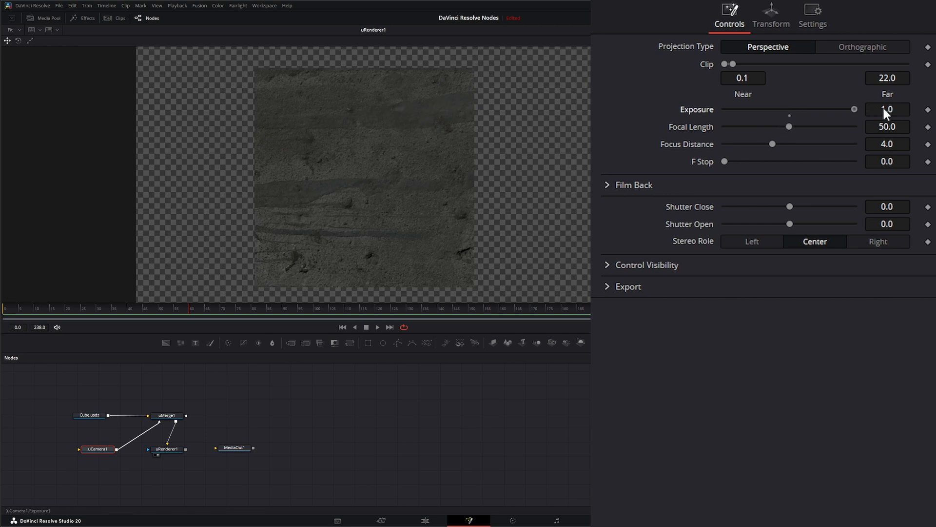
mouse_move(909, 121)
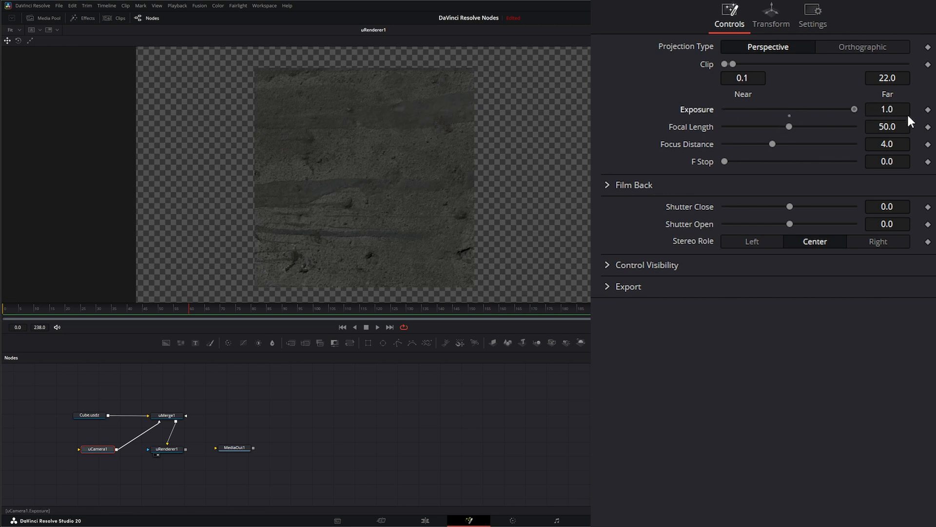
left_click_drag(854, 108, 790, 108)
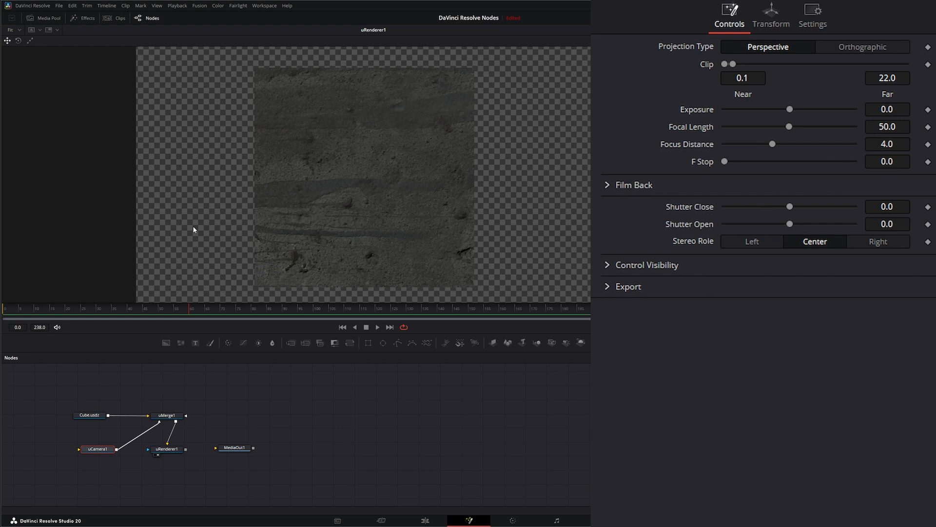
left_click(168, 415)
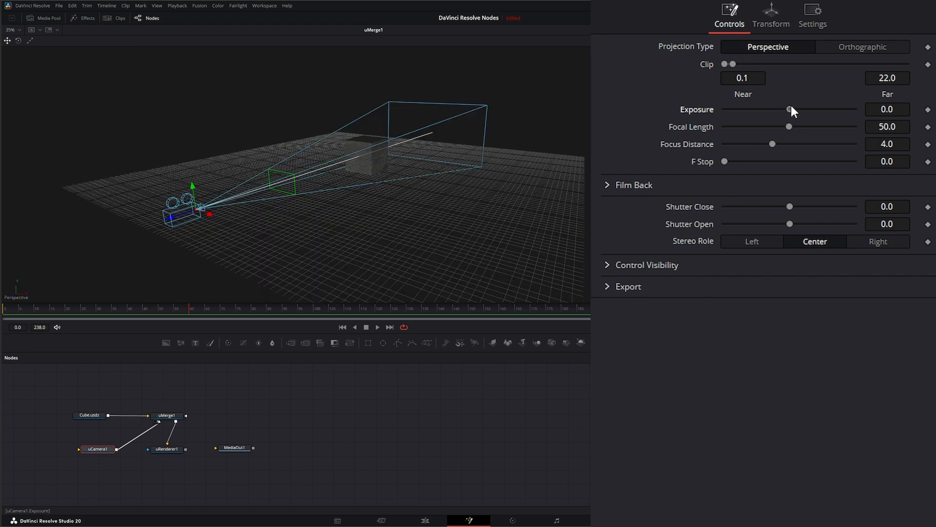
left_click_drag(789, 110, 746, 109)
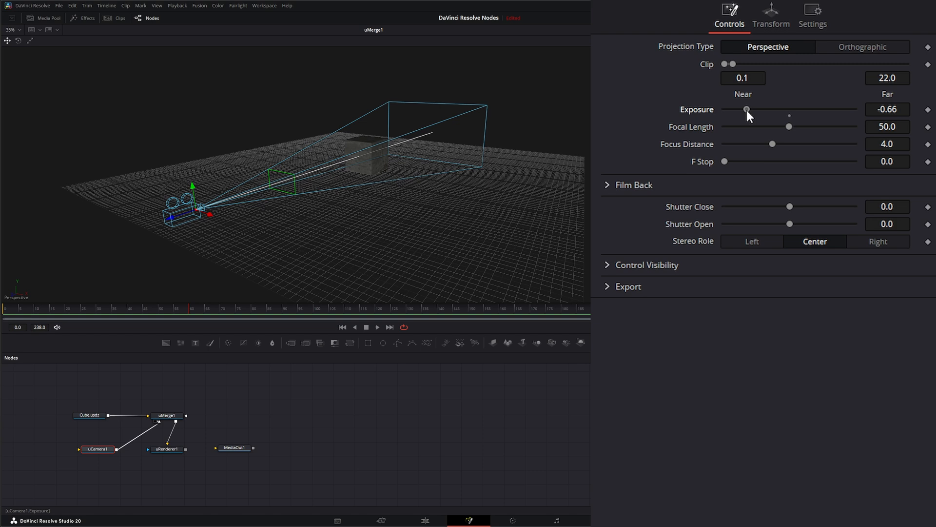
left_click_drag(746, 109, 800, 109)
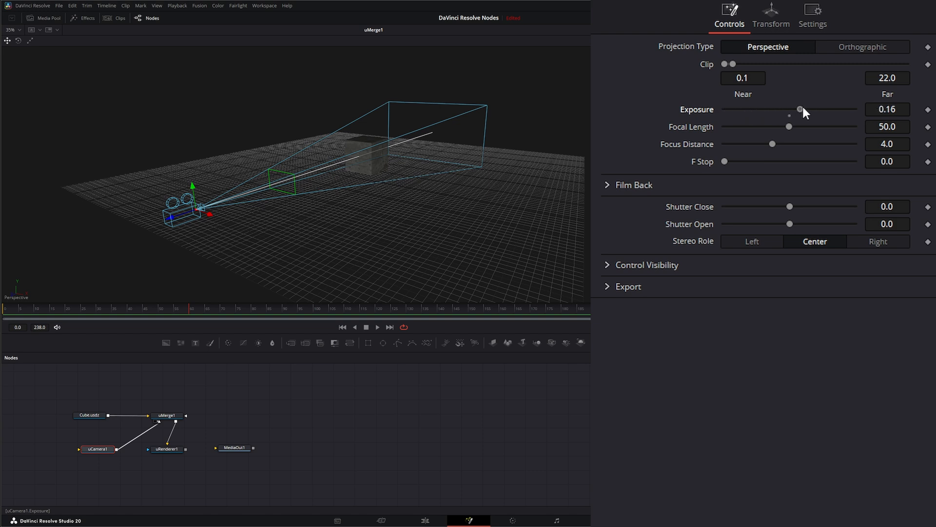
left_click_drag(800, 109, 797, 109)
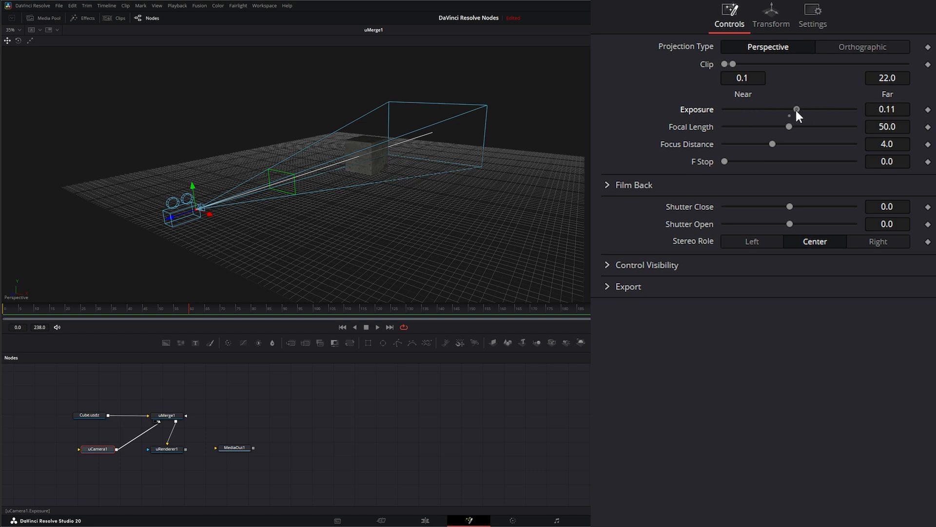
left_click_drag(797, 109, 806, 110)
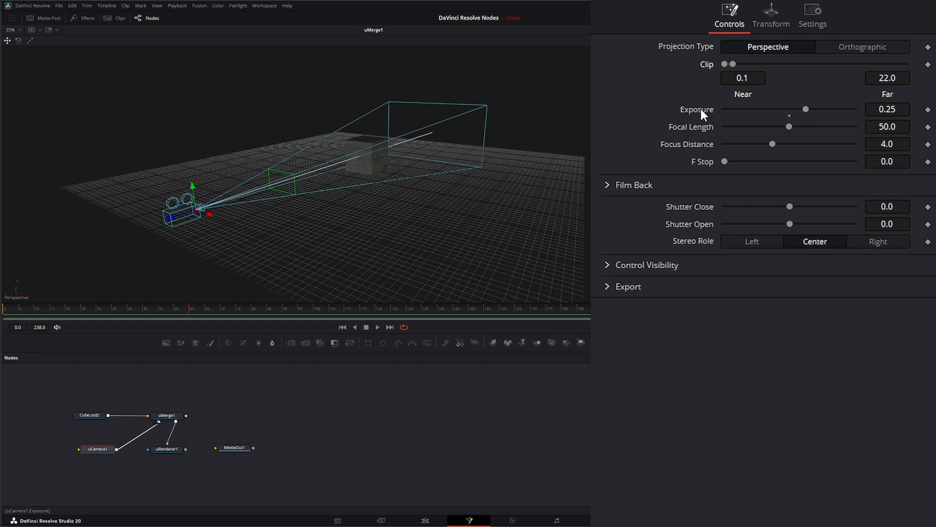
mouse_move(717, 147)
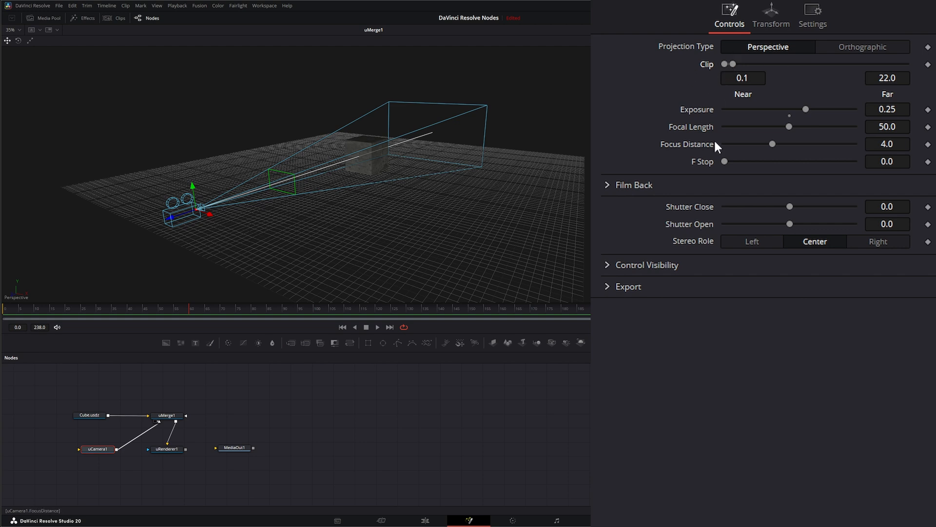
left_click_drag(805, 109, 768, 109)
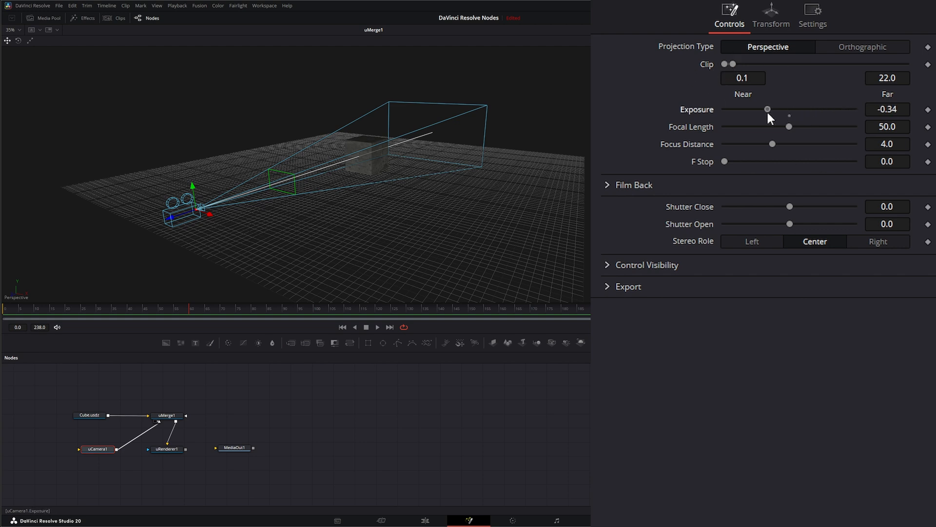
left_click_drag(767, 110, 806, 110)
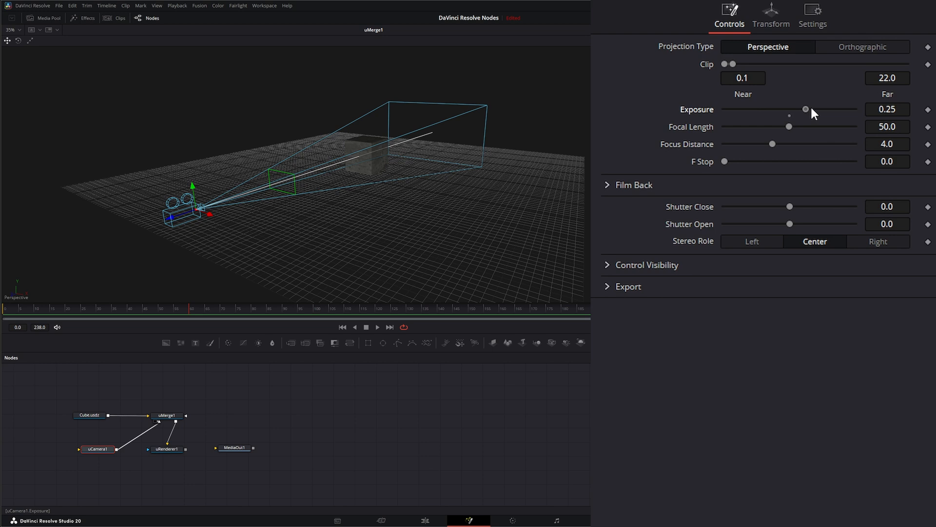
left_click_drag(806, 109, 772, 109)
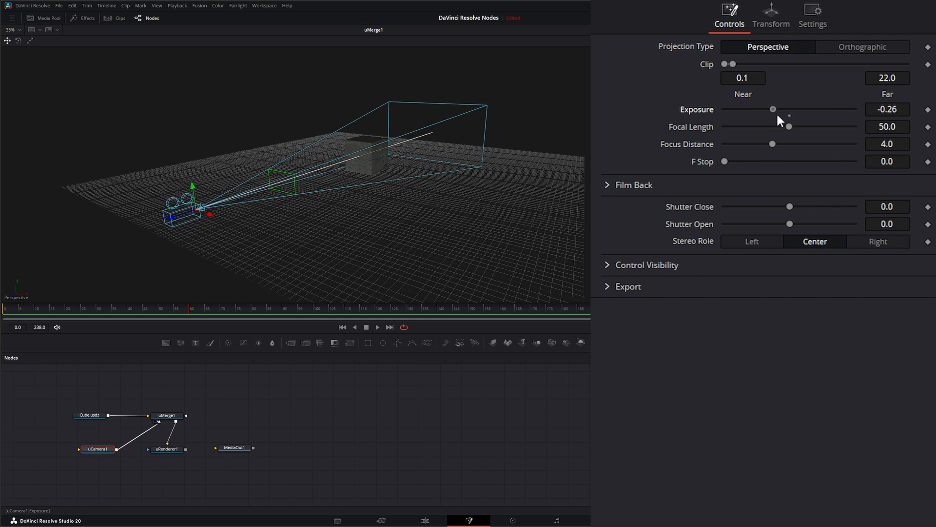
left_click_drag(774, 109, 789, 109)
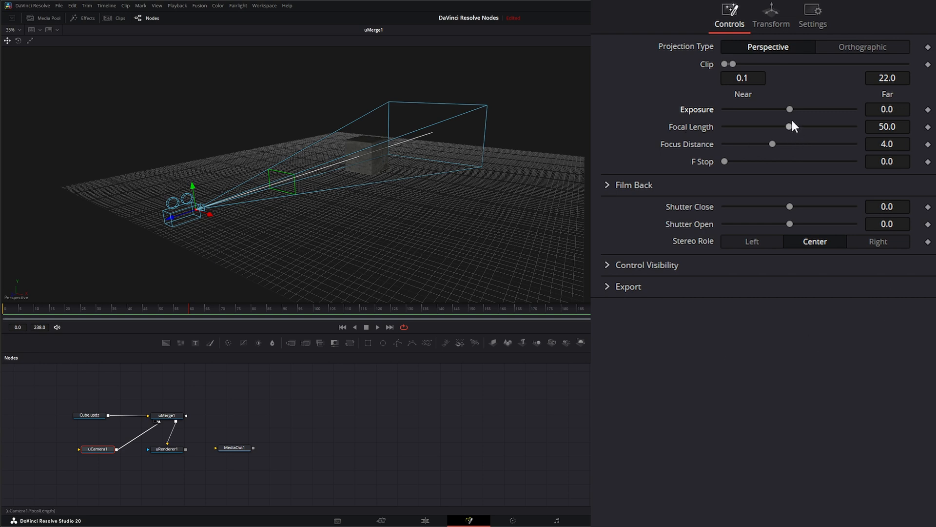
Step: Bring the camera's focal length down to 24.0 and check the rendered cube in uRenderer1
left_click_drag(789, 126, 774, 125)
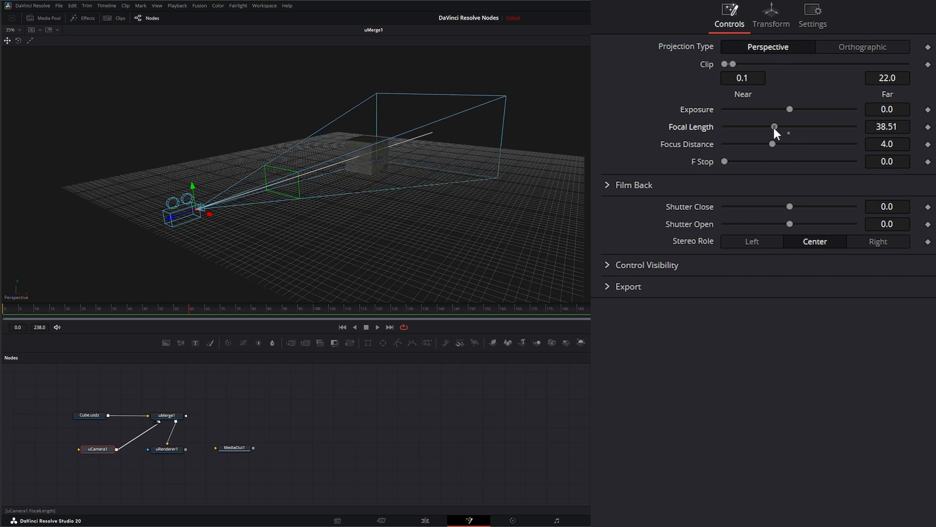
left_click_drag(775, 127, 763, 127)
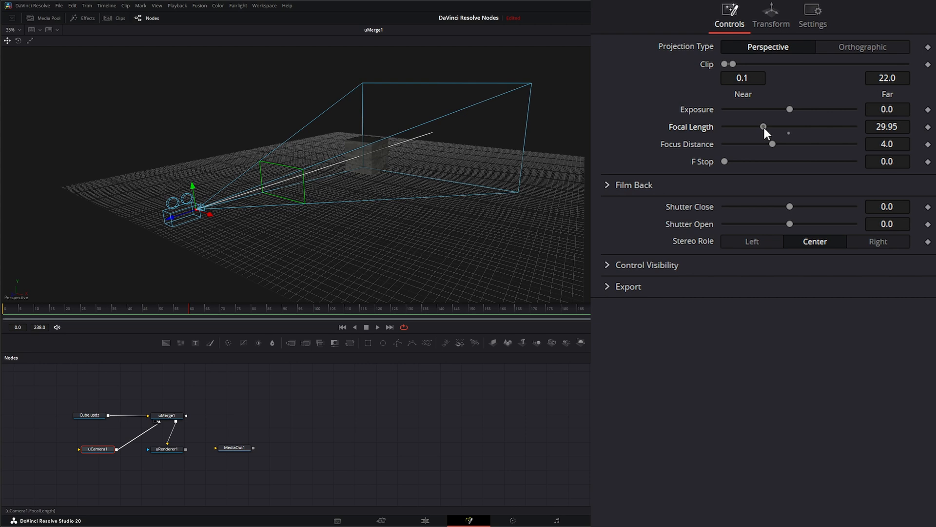
left_click_drag(762, 126, 777, 126)
type("24")
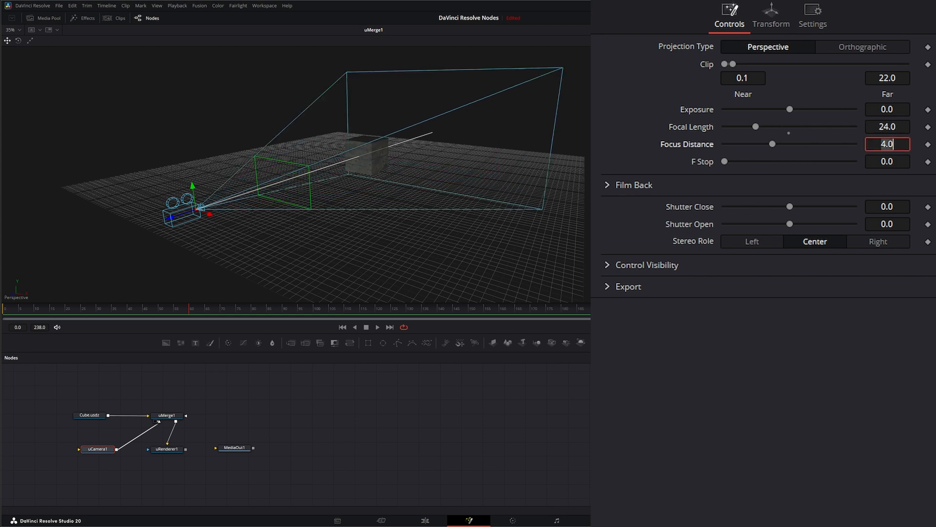
left_click(167, 449)
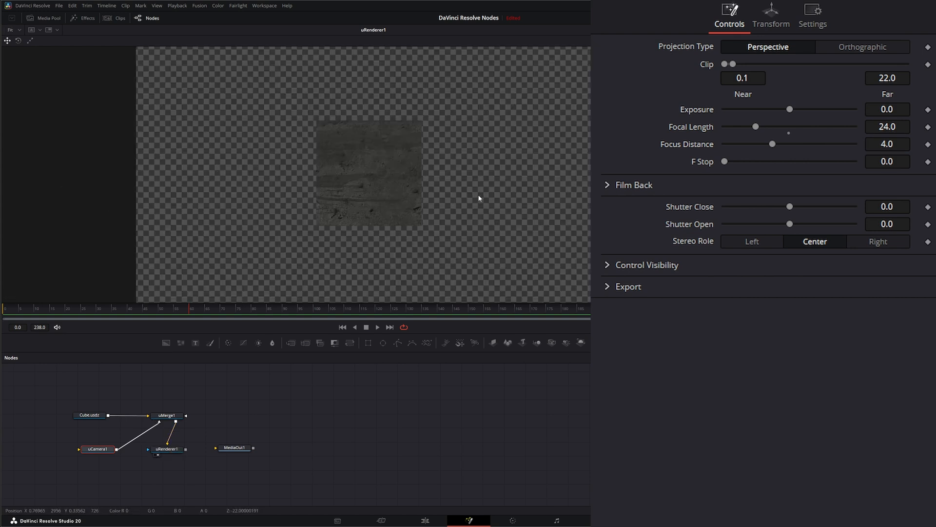
left_click(770, 15)
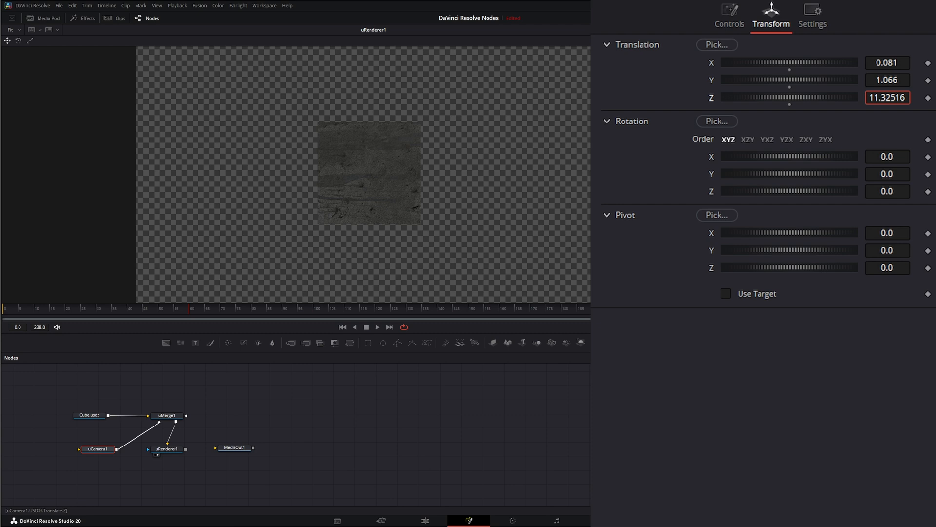
left_click(728, 14)
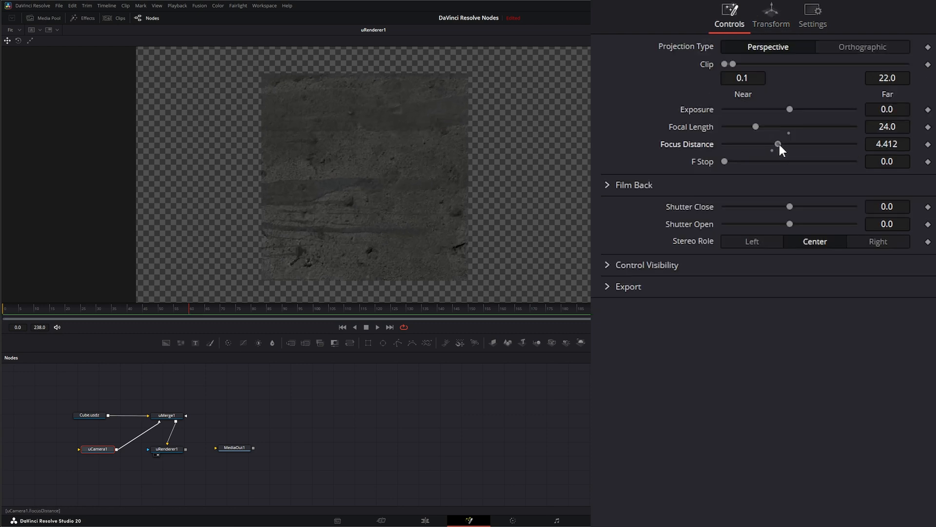
Step: Set the camera's focus distance to about 4.745
left_click_drag(778, 143, 761, 144)
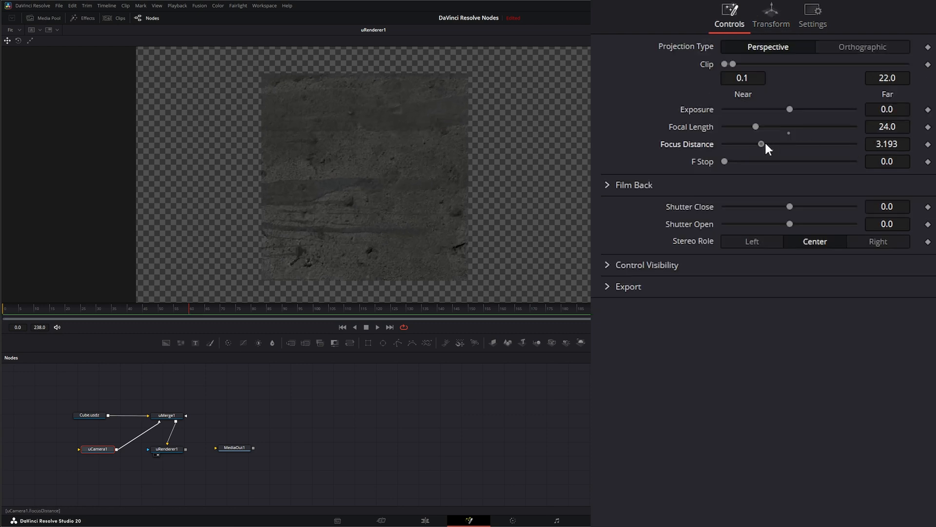
left_click_drag(759, 145, 770, 144)
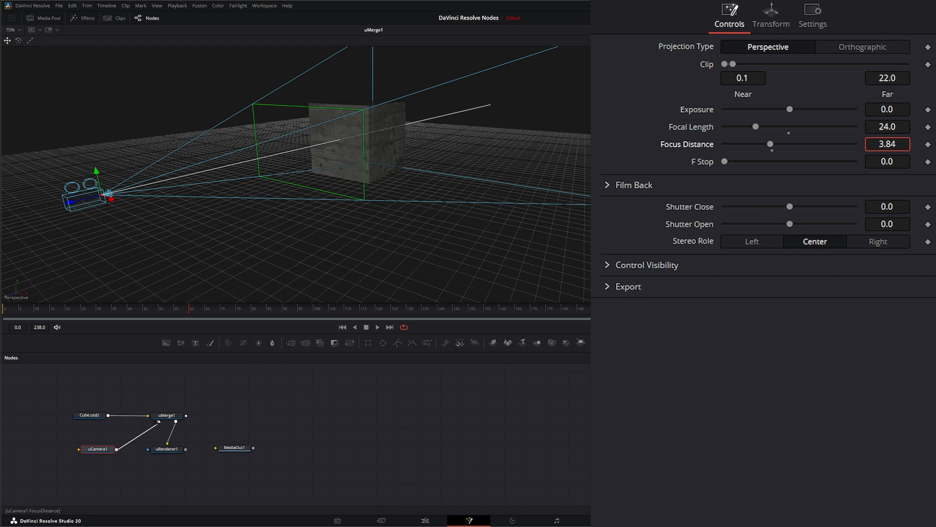
left_click_drag(770, 144, 778, 144)
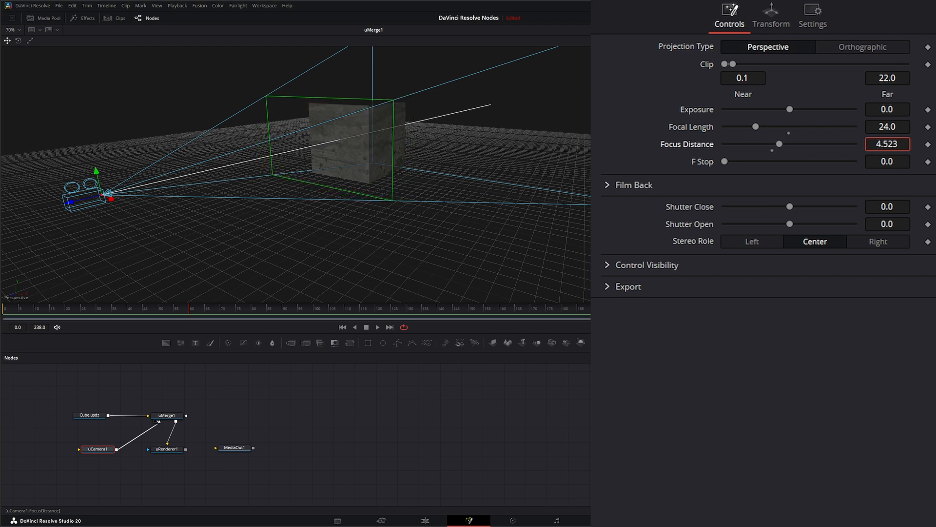
left_click_drag(779, 144, 788, 144)
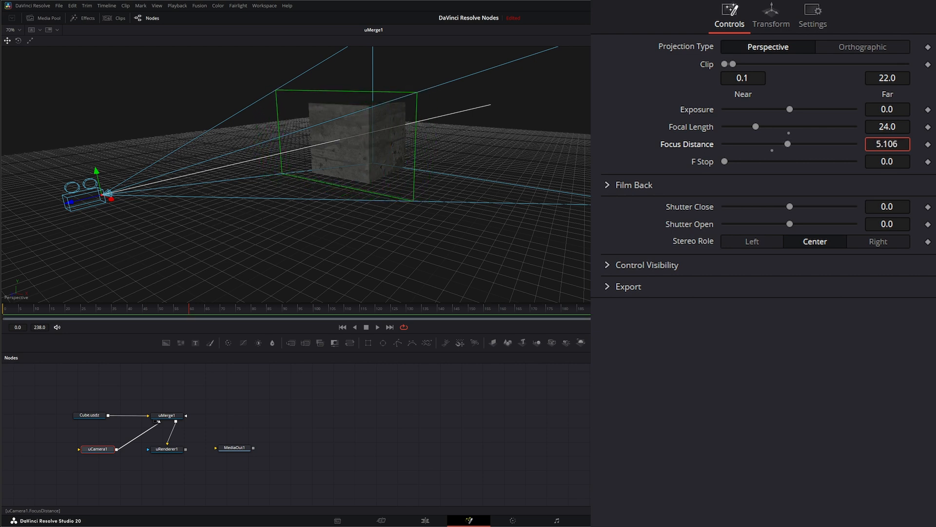
Step: Try several F Stop values, ending near 5.94
left_click_drag(725, 161, 734, 161)
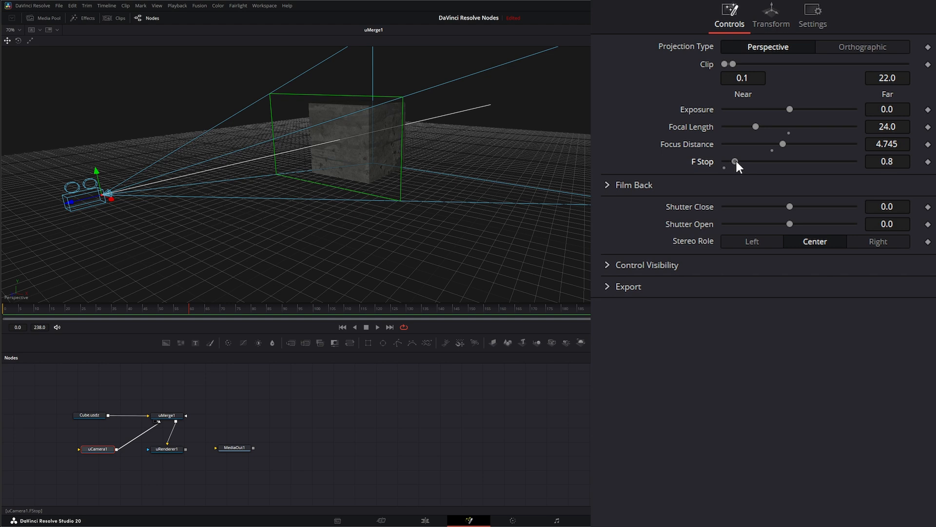
left_click_drag(735, 161, 725, 161)
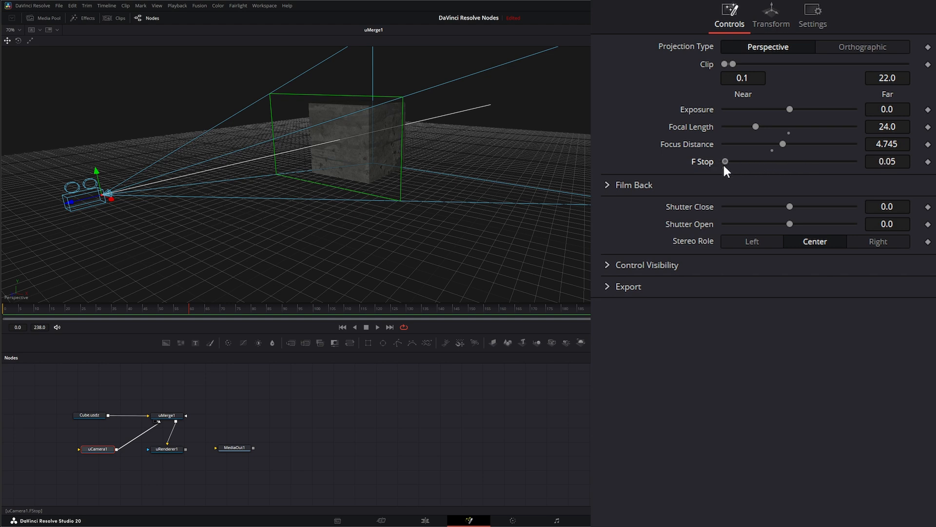
left_click_drag(725, 161, 752, 161)
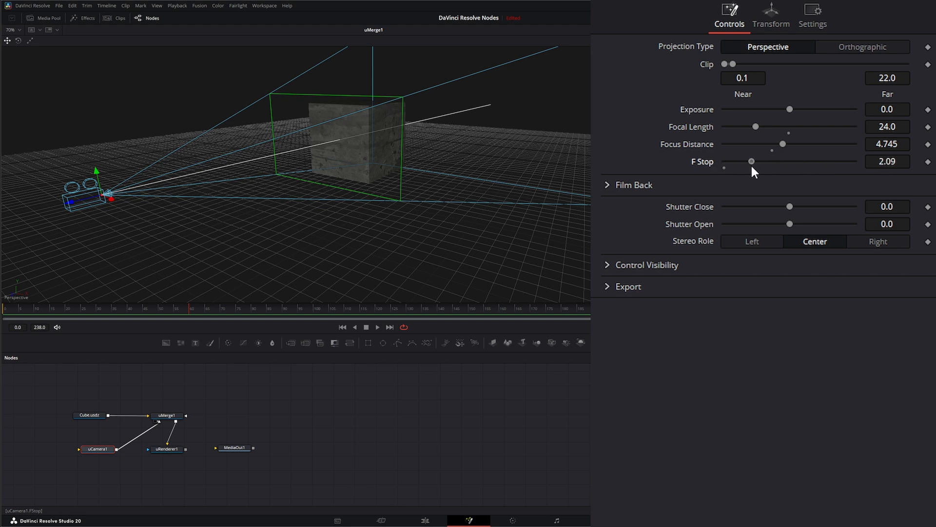
left_click_drag(752, 161, 802, 161)
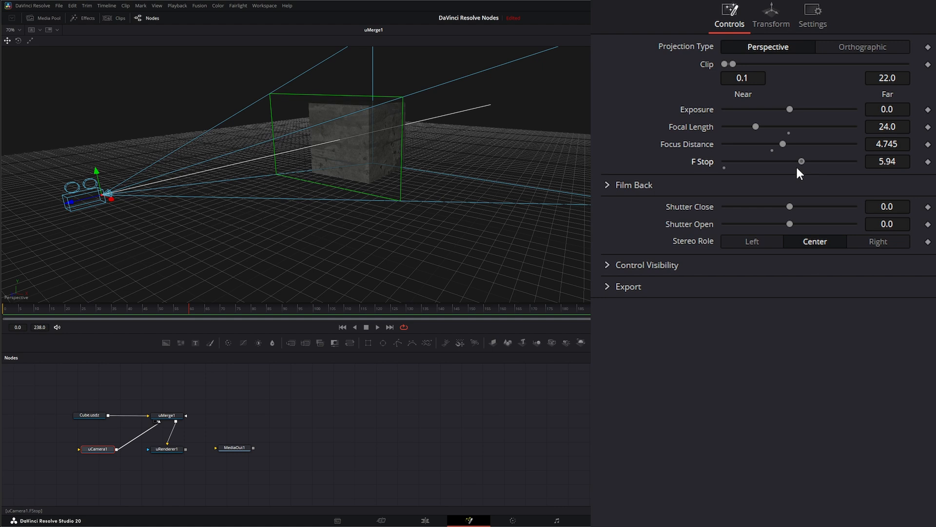
Step: Give the film back a 25.34 horizontal by 14.25 vertical aperture and view uRenderer1's output
left_click(607, 184)
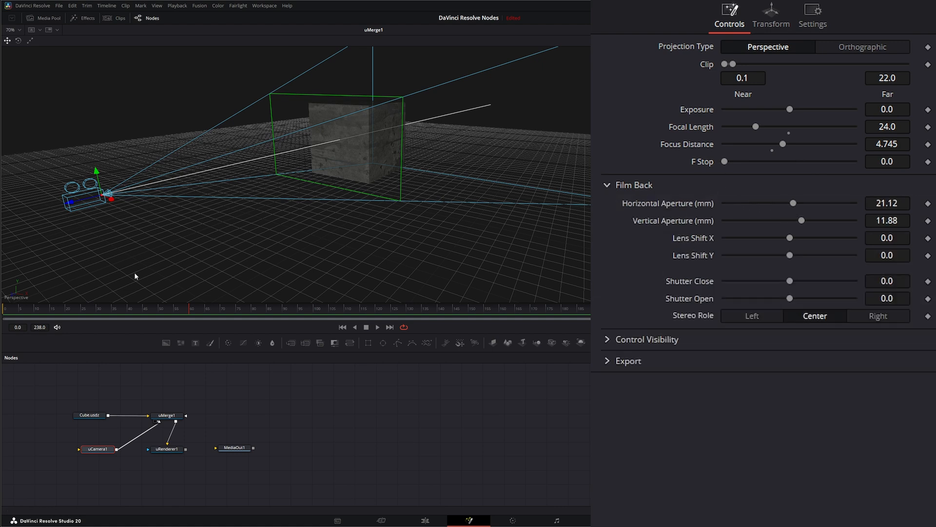
mouse_move(90, 183)
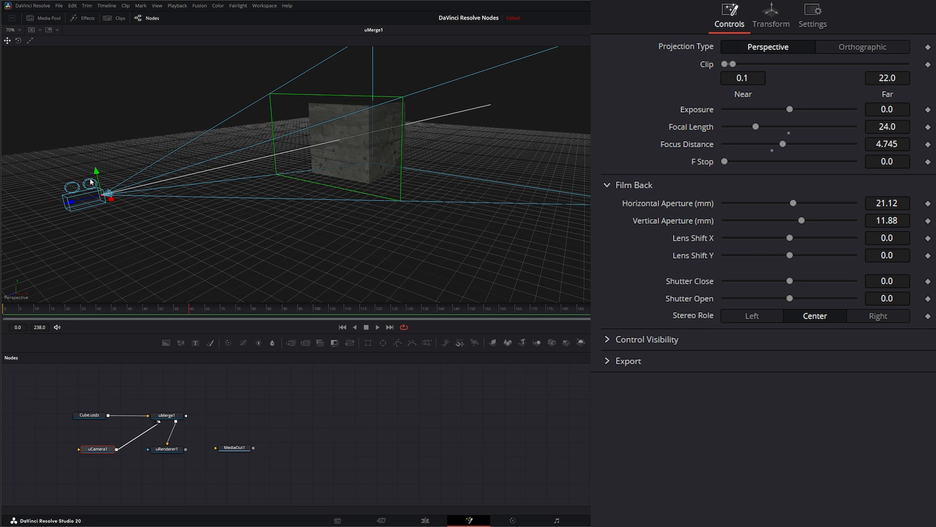
mouse_move(113, 168)
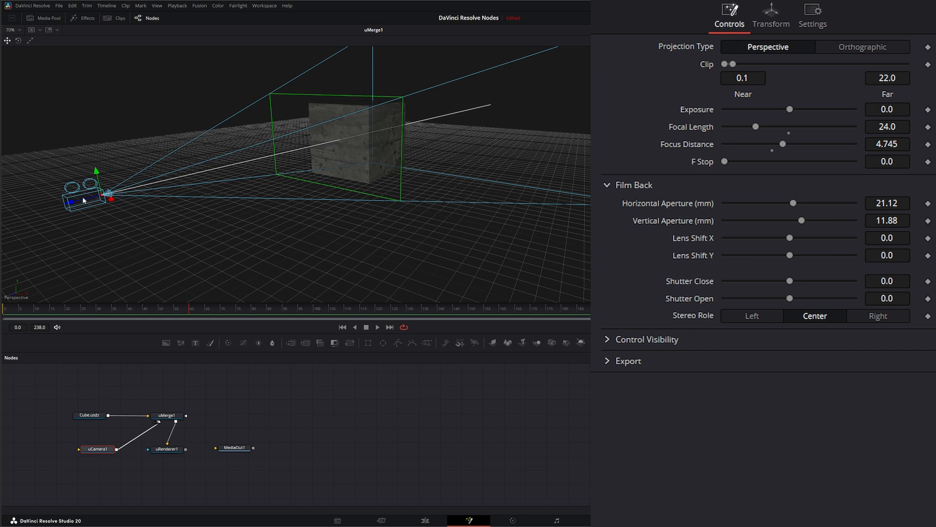
mouse_move(125, 235)
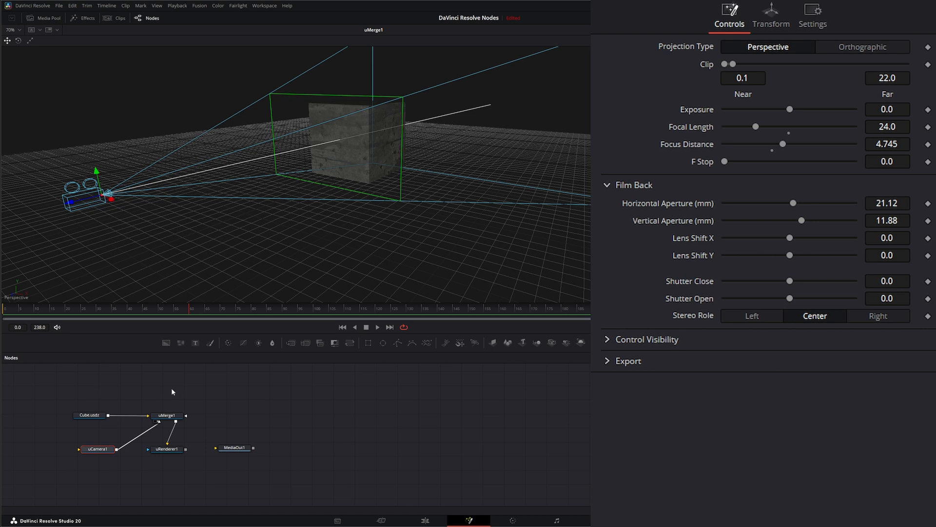
mouse_move(211, 404)
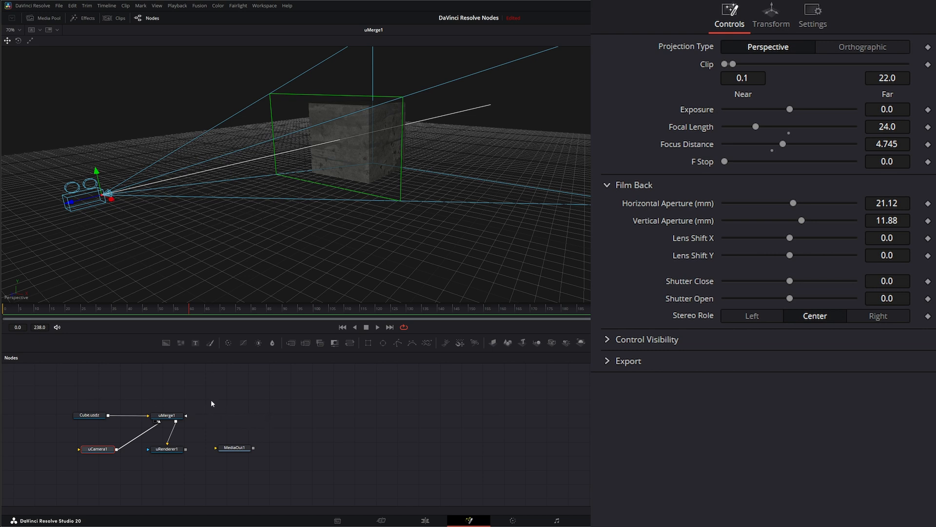
left_click(97, 449)
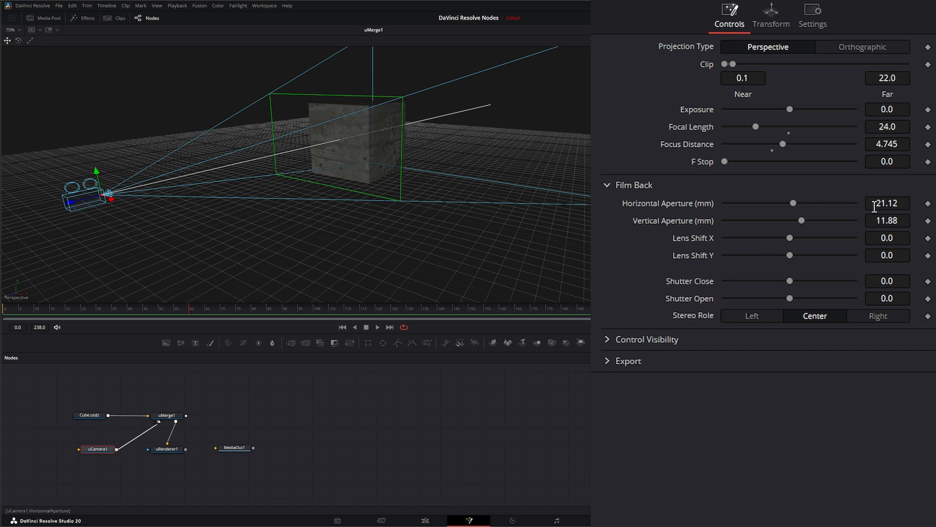
left_click(887, 203)
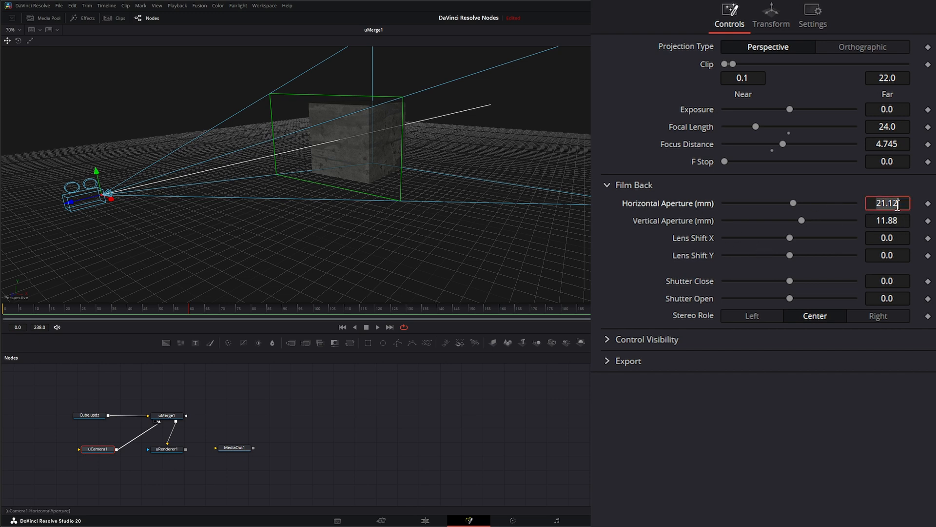
type("25.34")
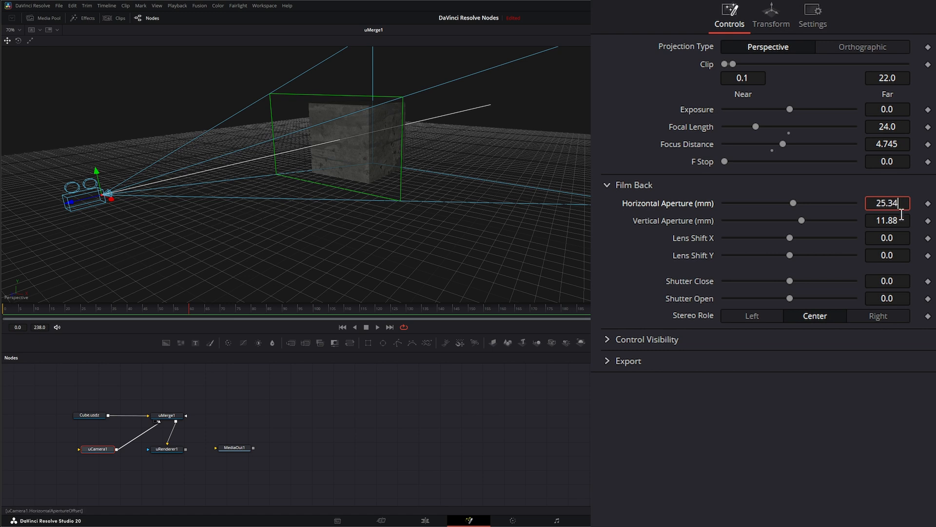
left_click(888, 219)
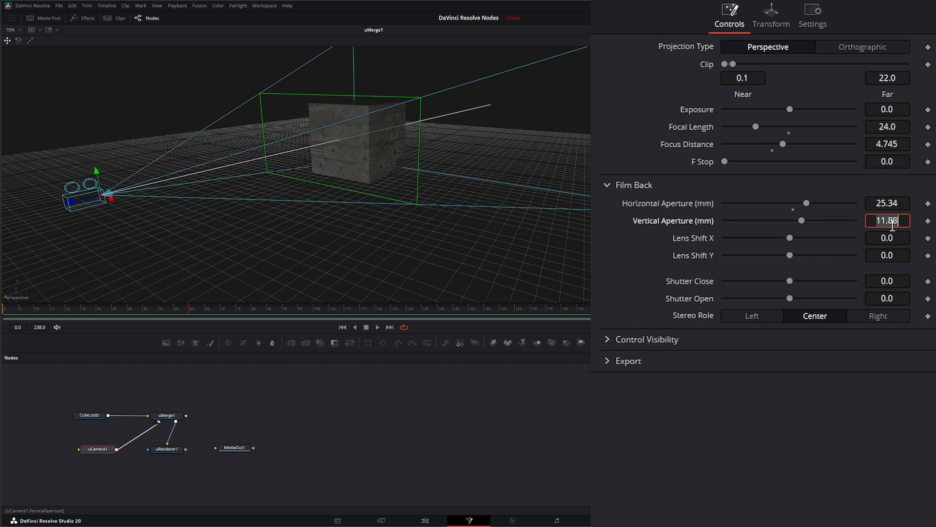
type("14.25")
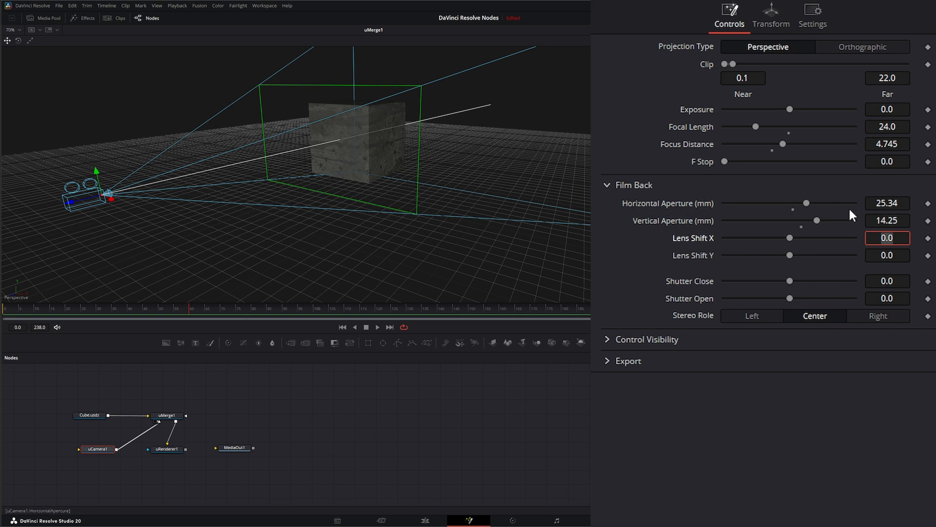
left_click(166, 449)
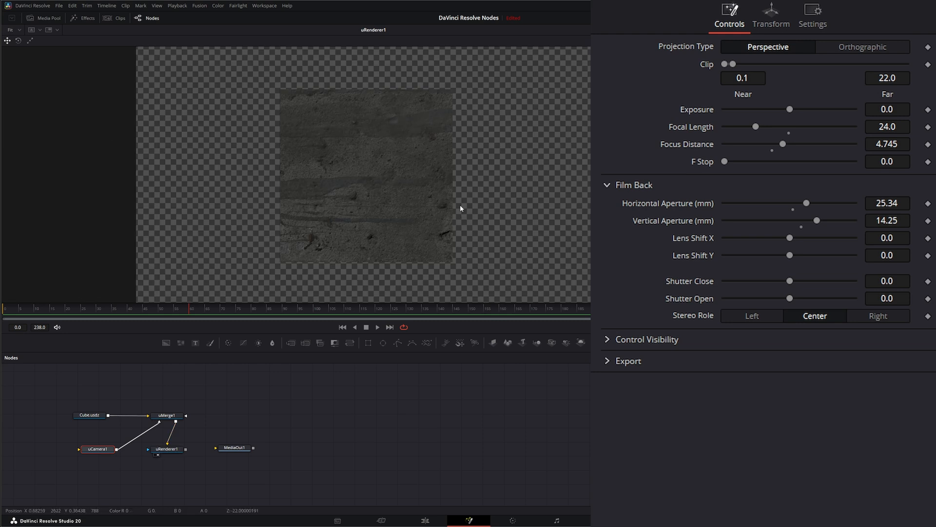
mouse_move(440, 276)
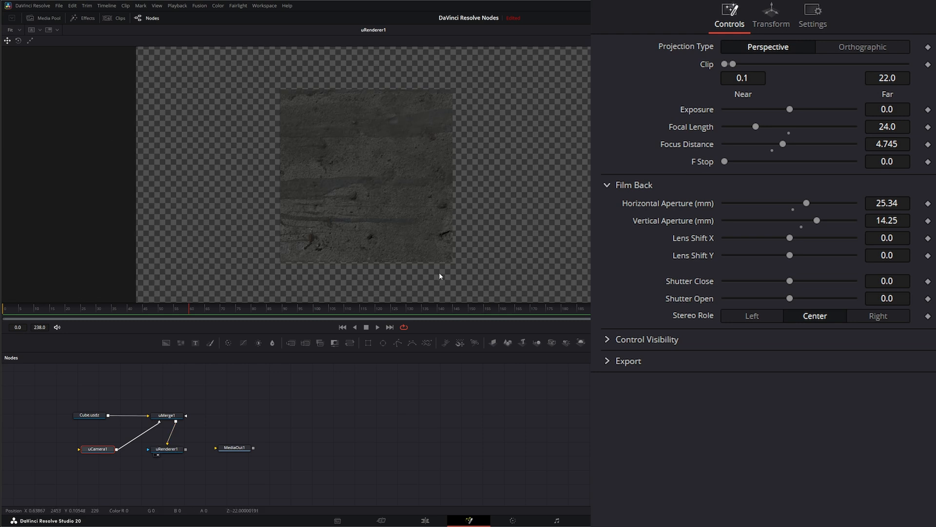
left_click(97, 449)
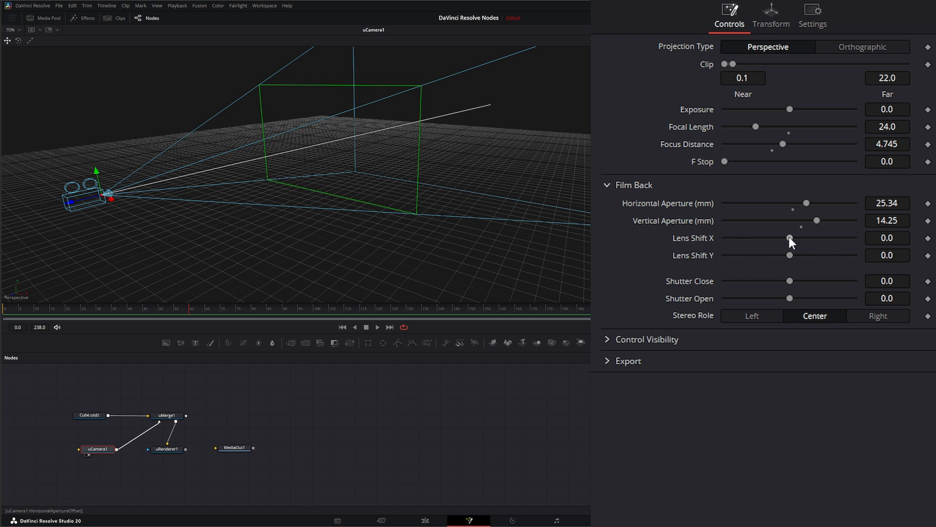
left_click_drag(790, 238, 757, 238)
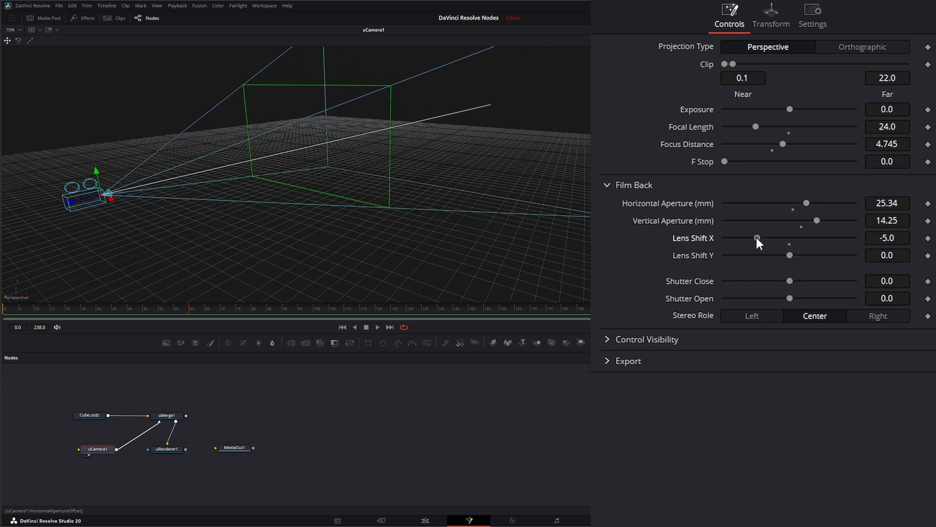
left_click_drag(757, 238, 796, 238)
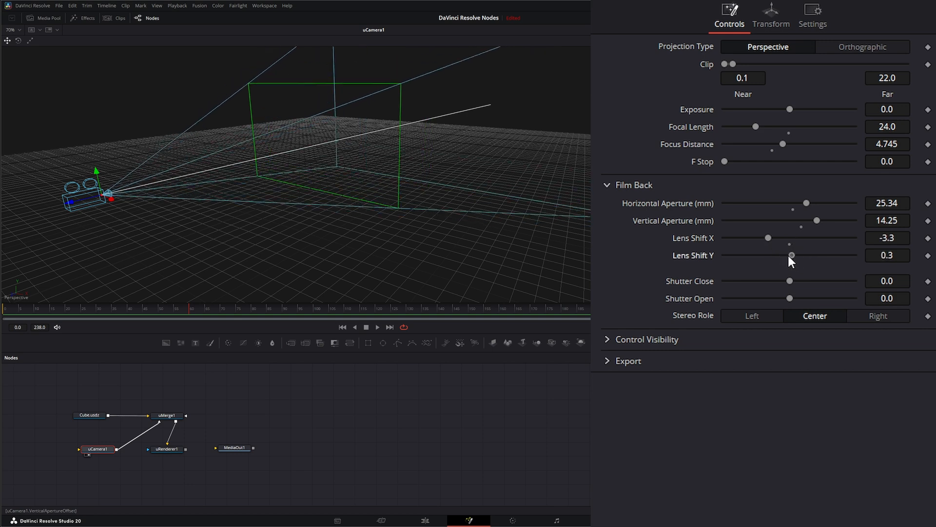
left_click_drag(791, 254, 782, 255)
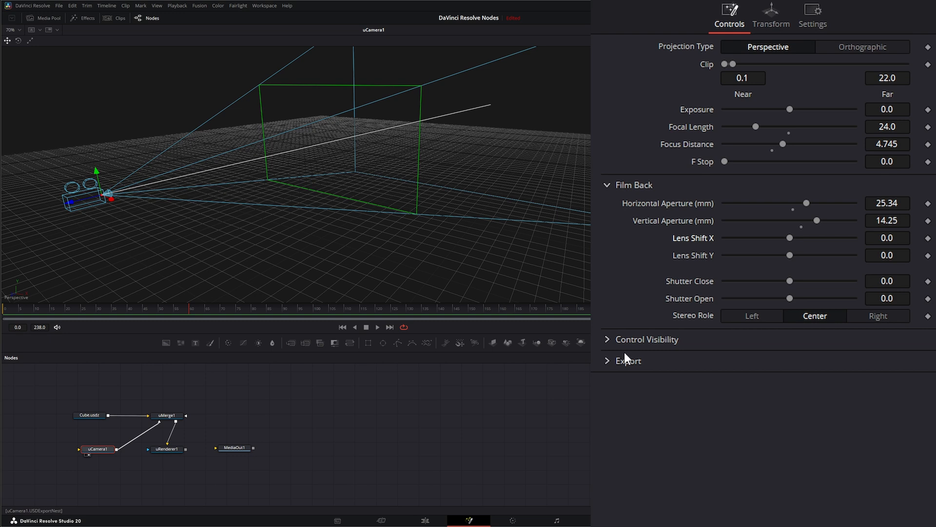
Step: View uMerge1, try shutter close/open times and stereo role Left, leaving 0.0 and Center
left_click(168, 416)
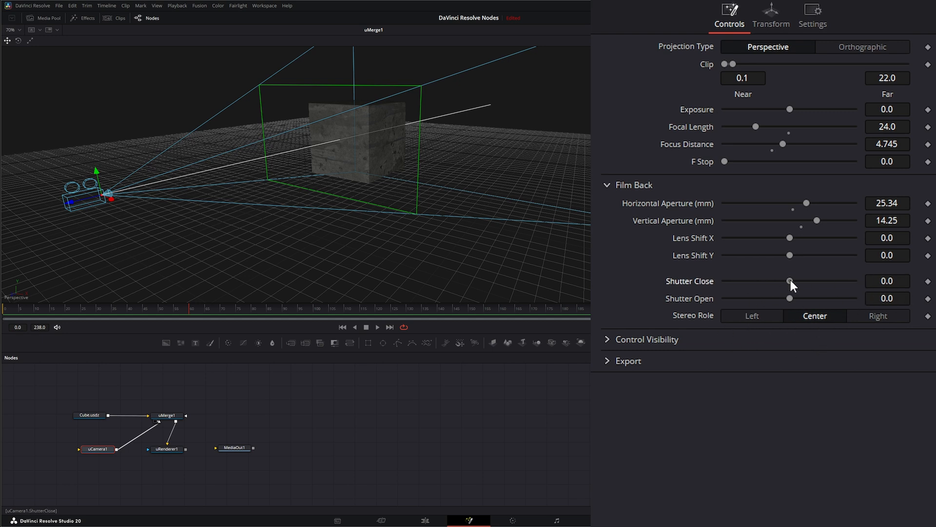
left_click_drag(790, 281, 787, 281)
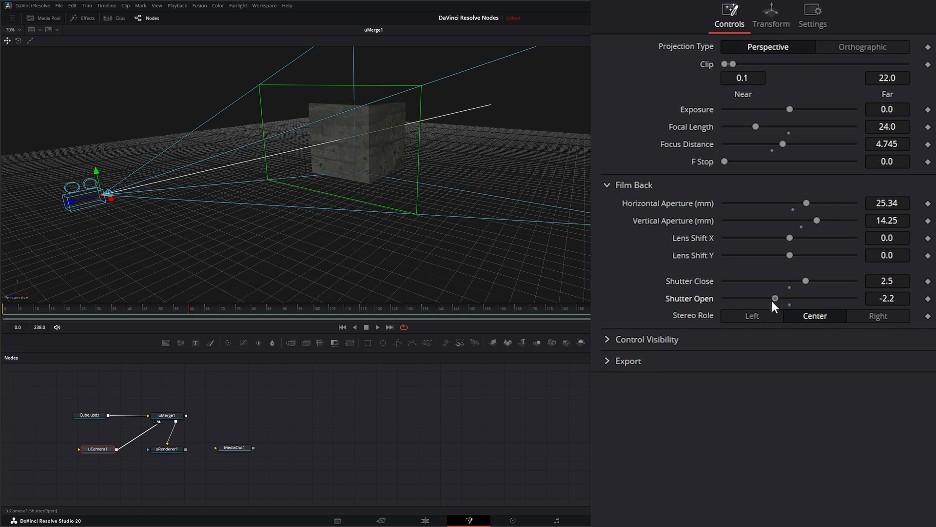
left_click_drag(775, 298, 818, 298)
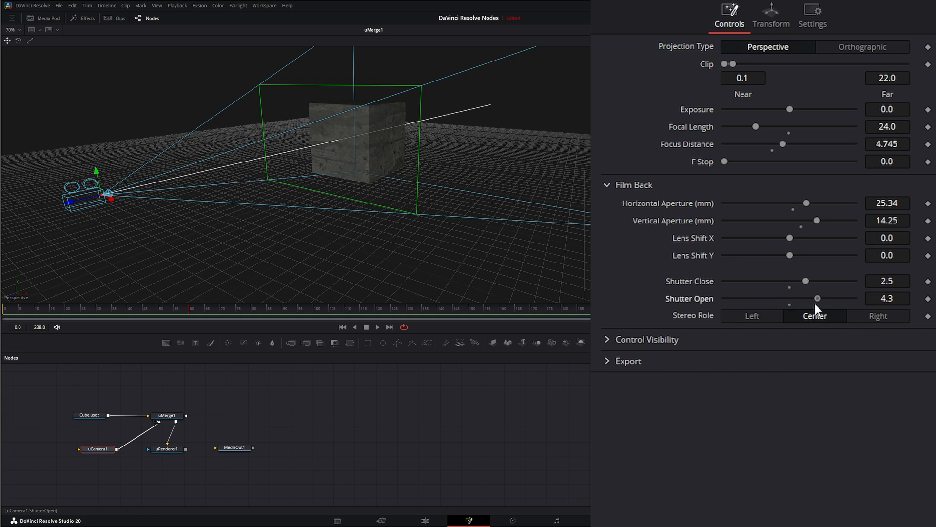
left_click_drag(817, 298, 798, 298)
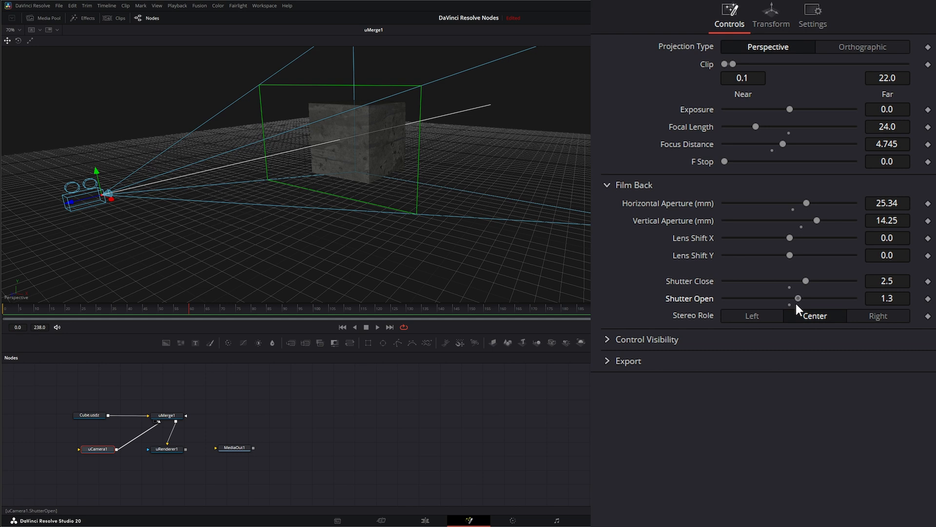
left_click_drag(799, 299, 797, 299)
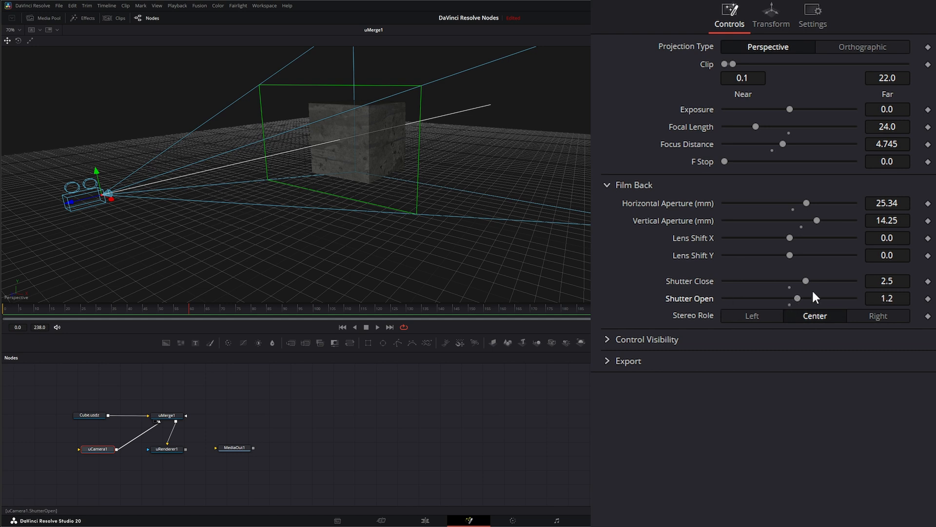
left_click_drag(806, 281, 784, 280)
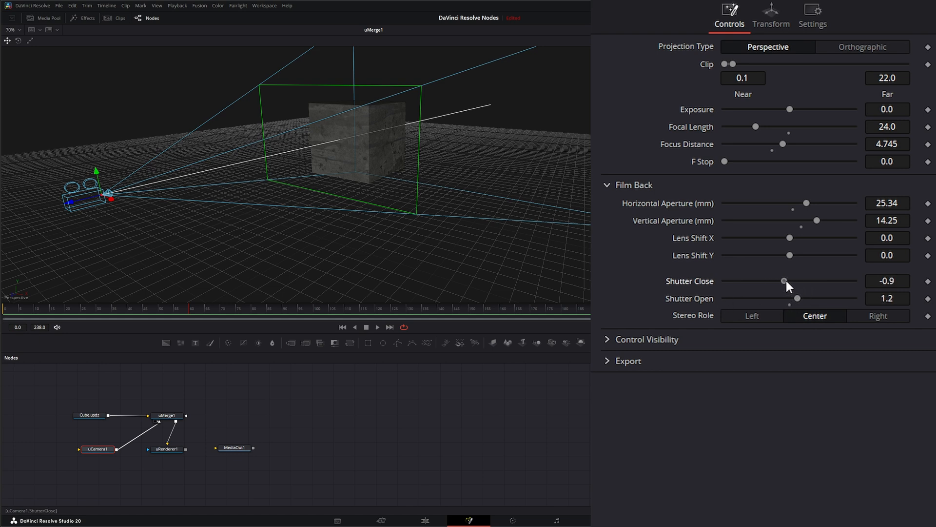
left_click_drag(785, 281, 788, 281)
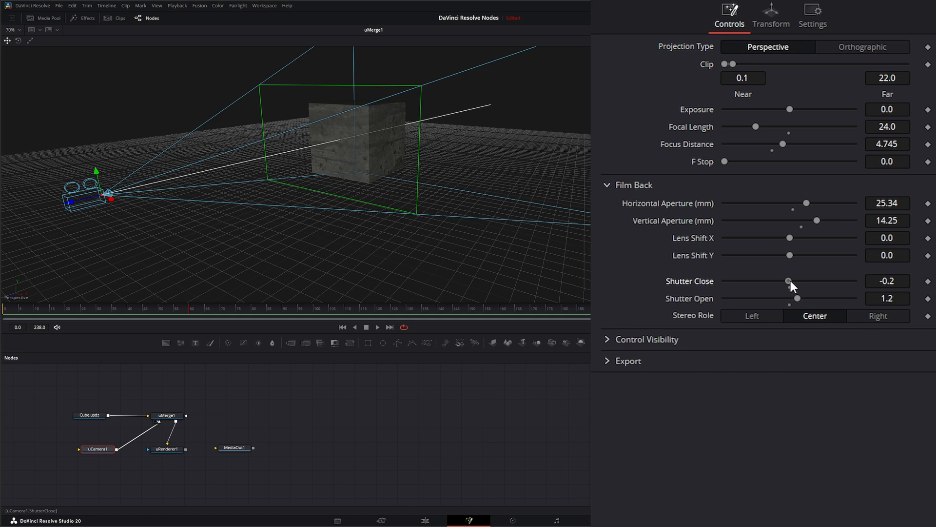
left_click_drag(789, 281, 801, 281)
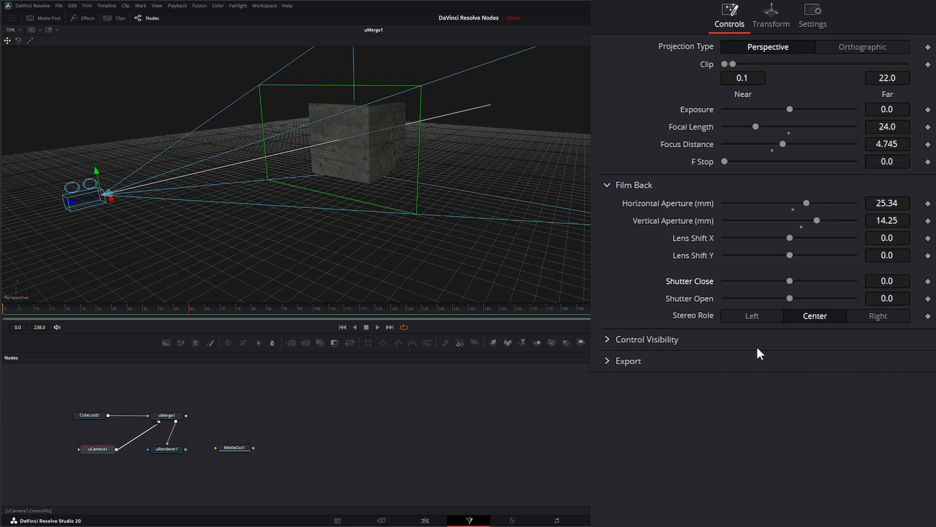
left_click(751, 315)
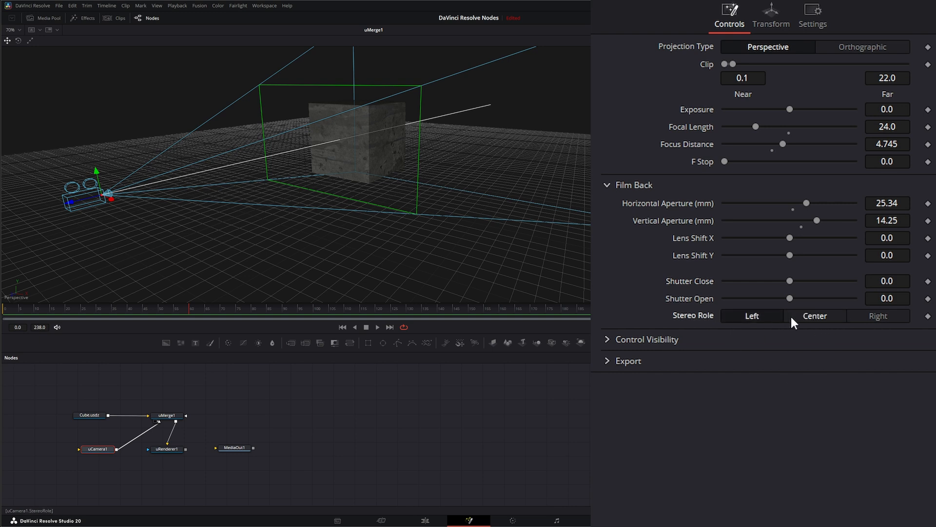
left_click(814, 315)
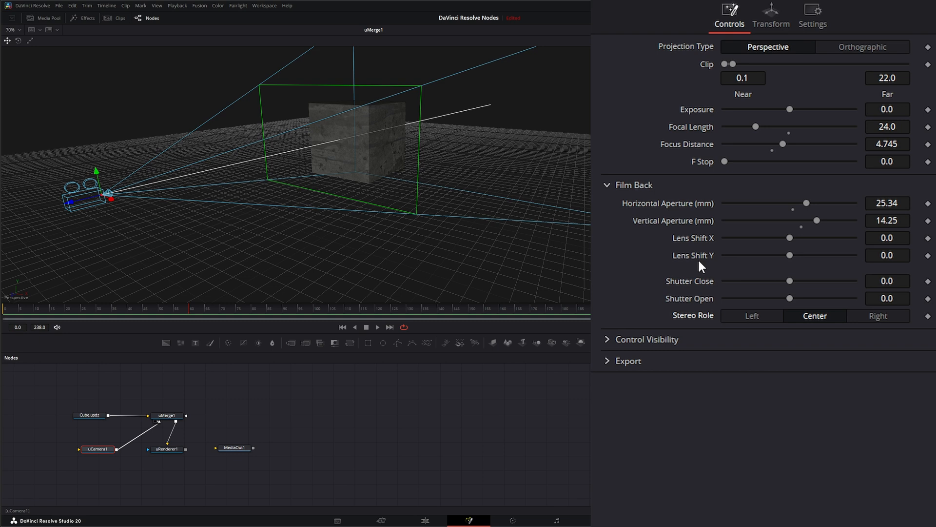
Step: Collapse Film Back and toggle the camera's viewer overlays, frustum lines and far clip plane display
left_click(632, 185)
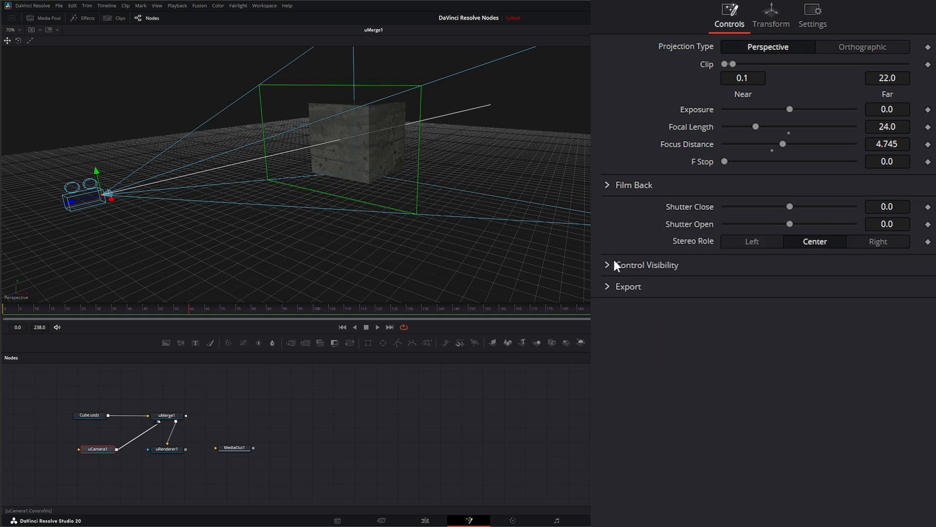
left_click(646, 264)
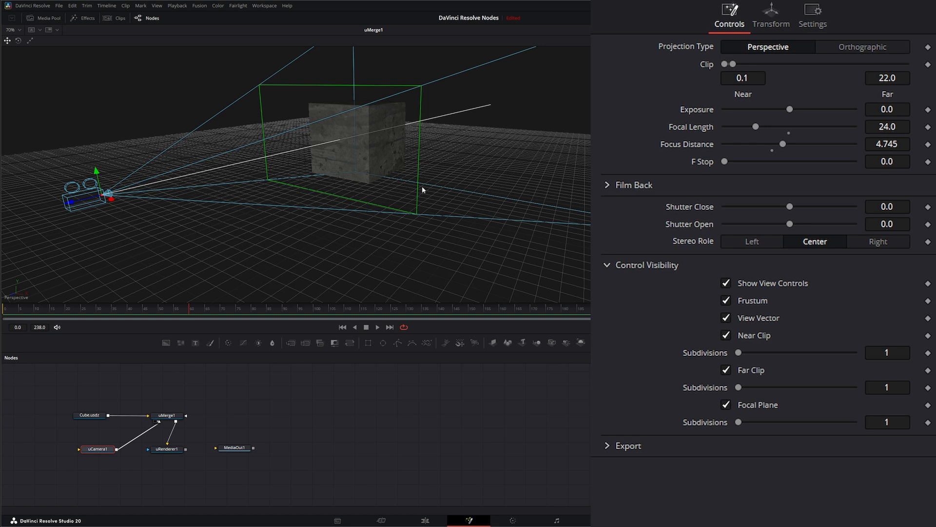
left_click(726, 283)
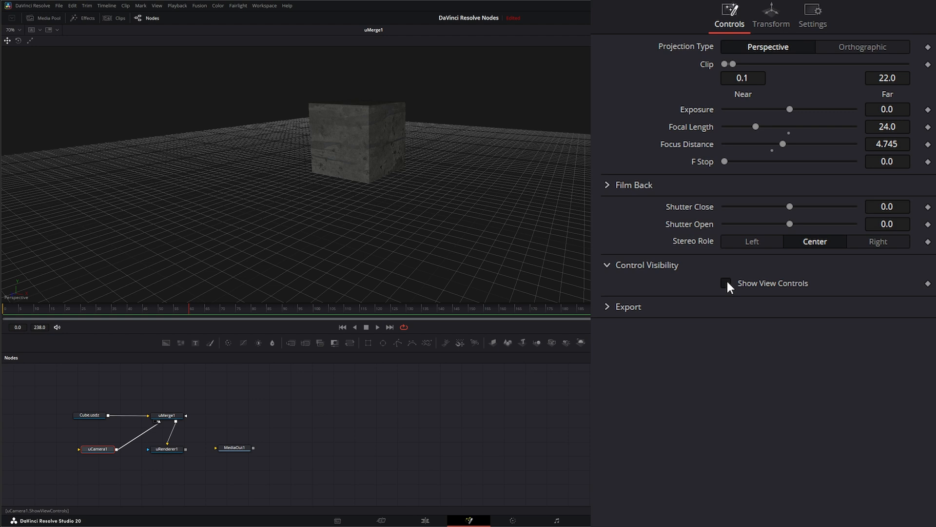
left_click(726, 283)
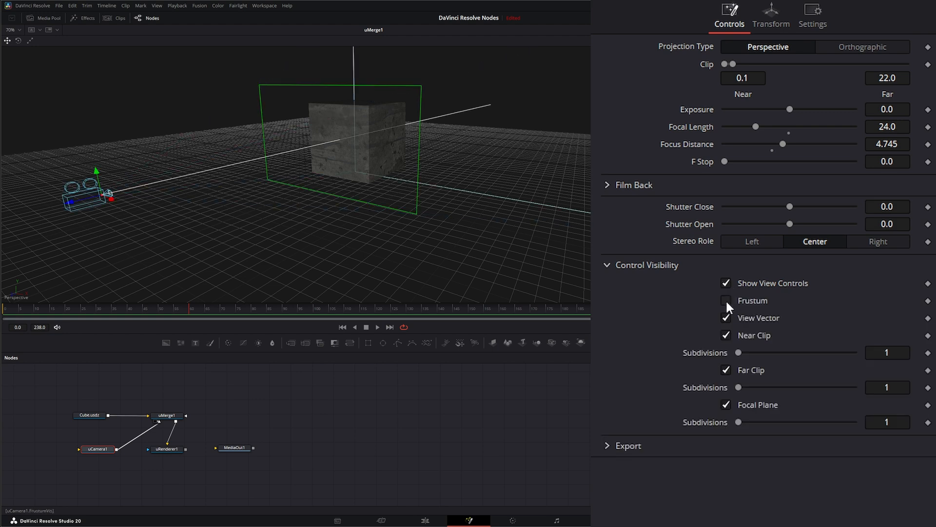
left_click(726, 300)
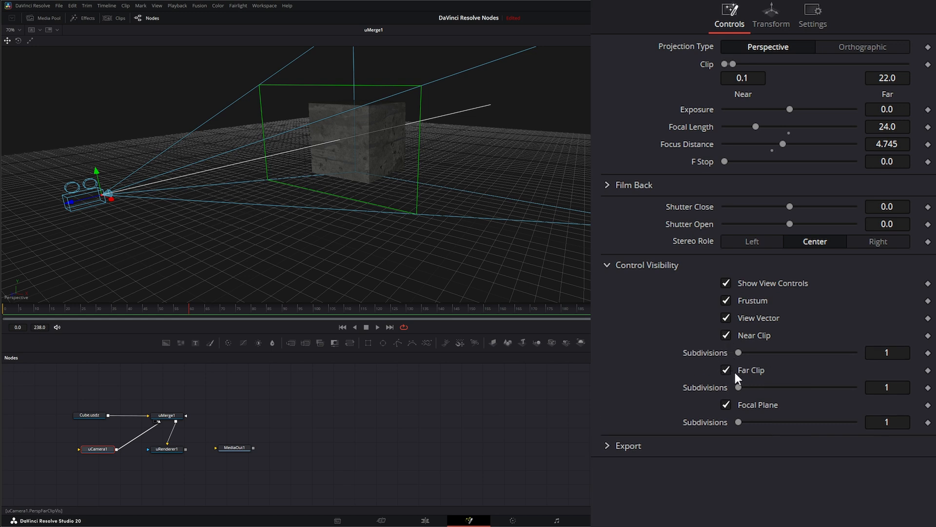
left_click(726, 370)
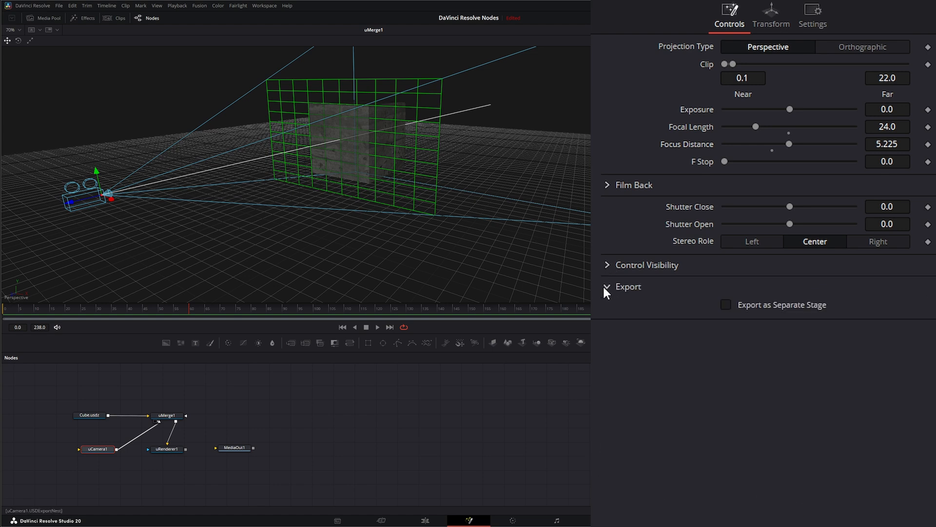
Step: Enable Export as Separate Stage for the camera and fold the Export group away
left_click(725, 304)
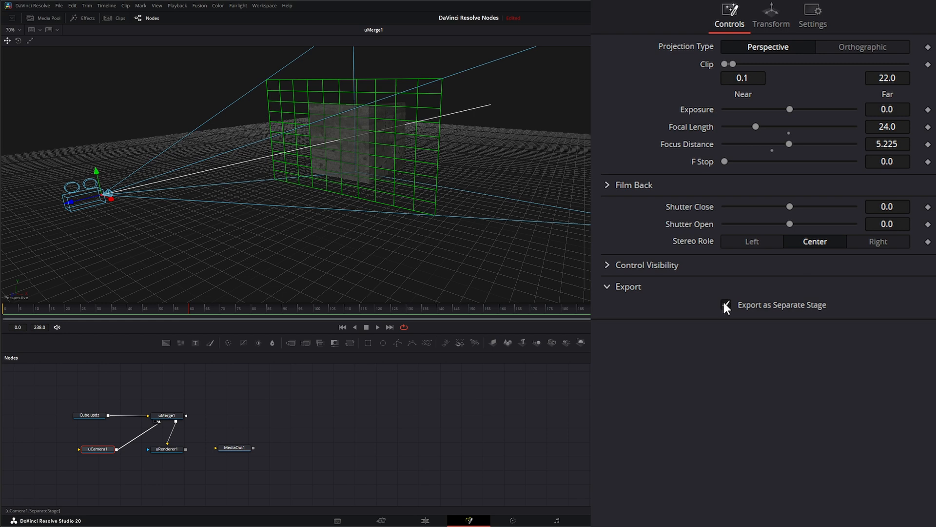
left_click(606, 286)
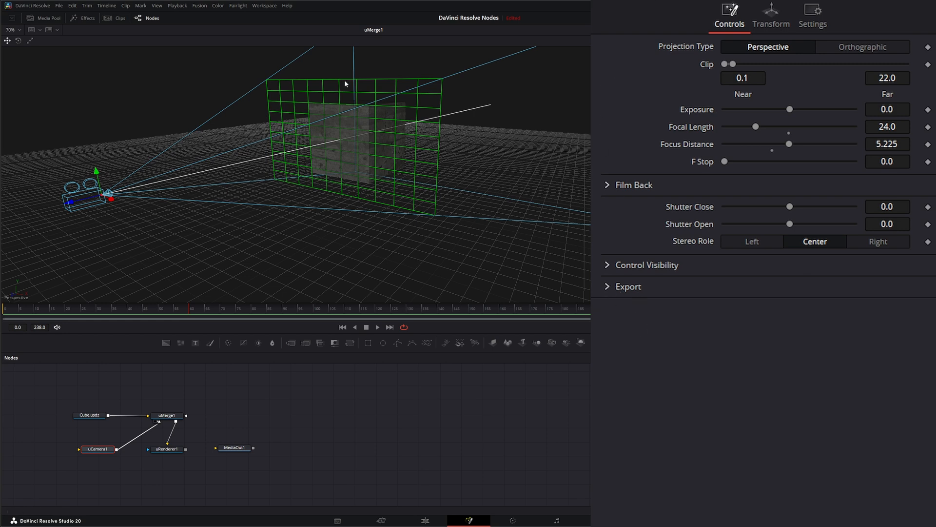